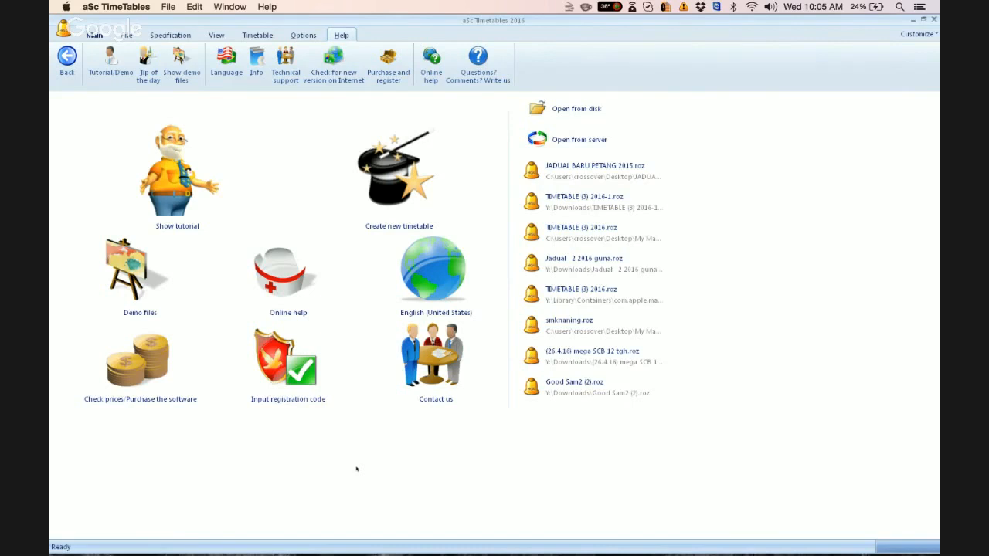
Open the recent JADUAL BARU PETANG 2015.roz timetable, dismissing the missing design file warning.
click(603, 170)
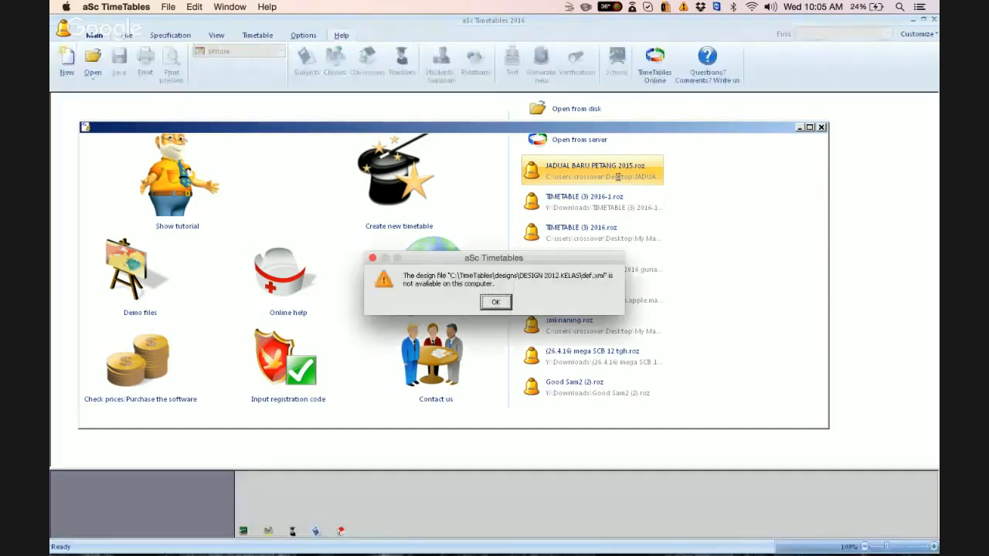
click(495, 302)
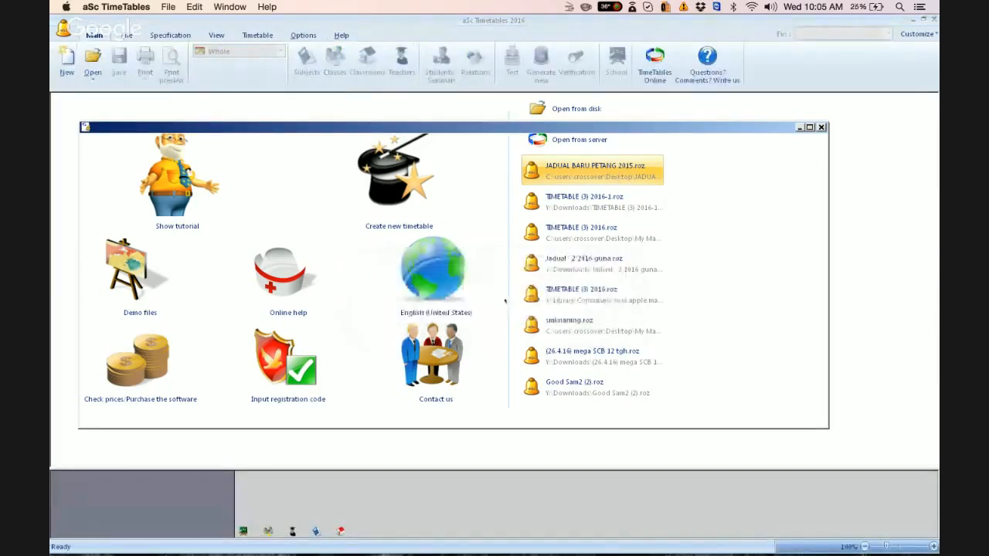
double_click(593, 165)
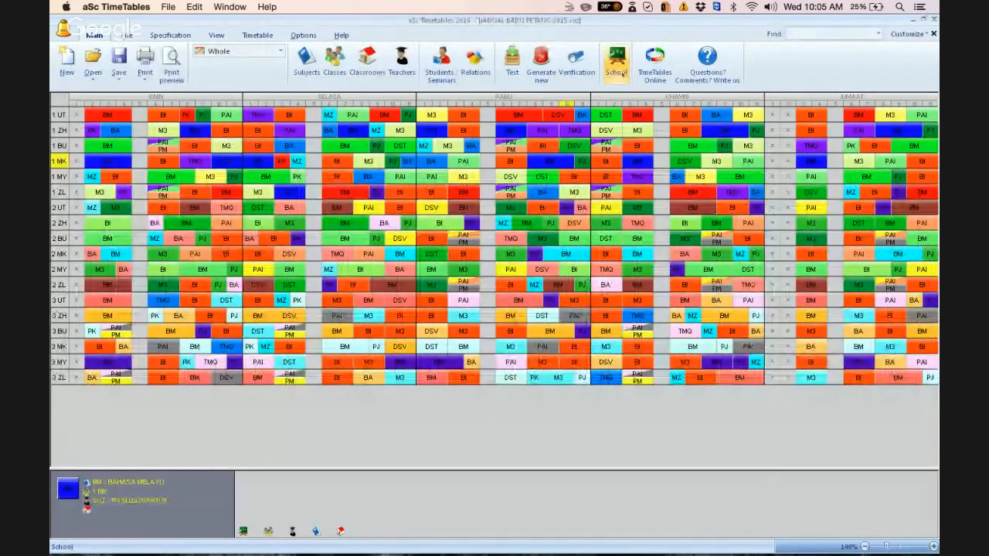
Review the school's bell times: 11 periods from 1:15 to 6:35, period 5 at 3:15–3:35.
click(615, 62)
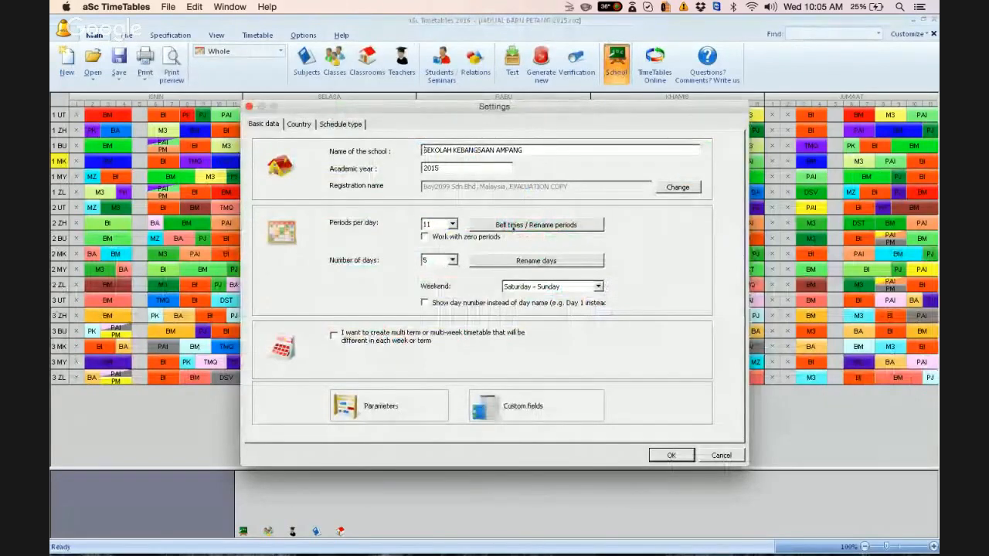
click(536, 224)
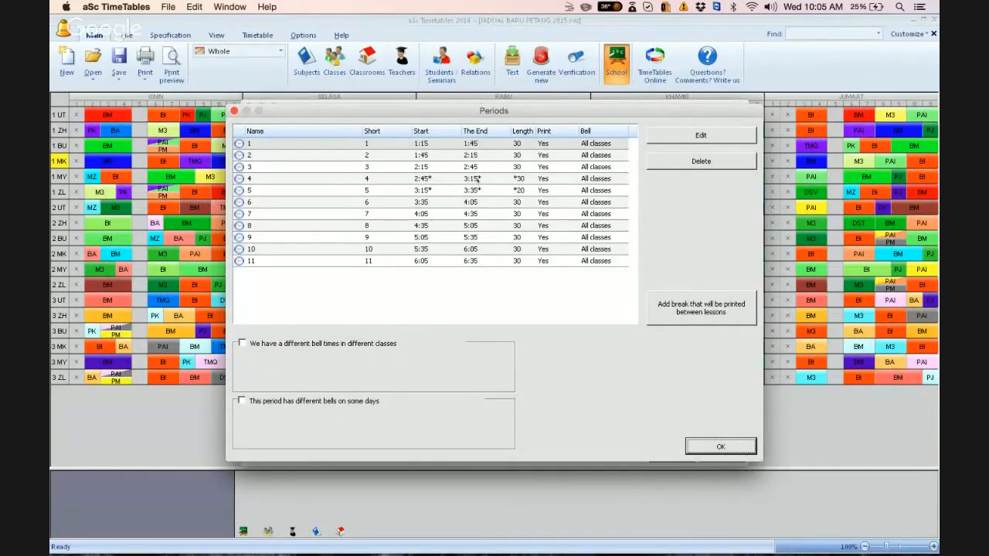
click(242, 400)
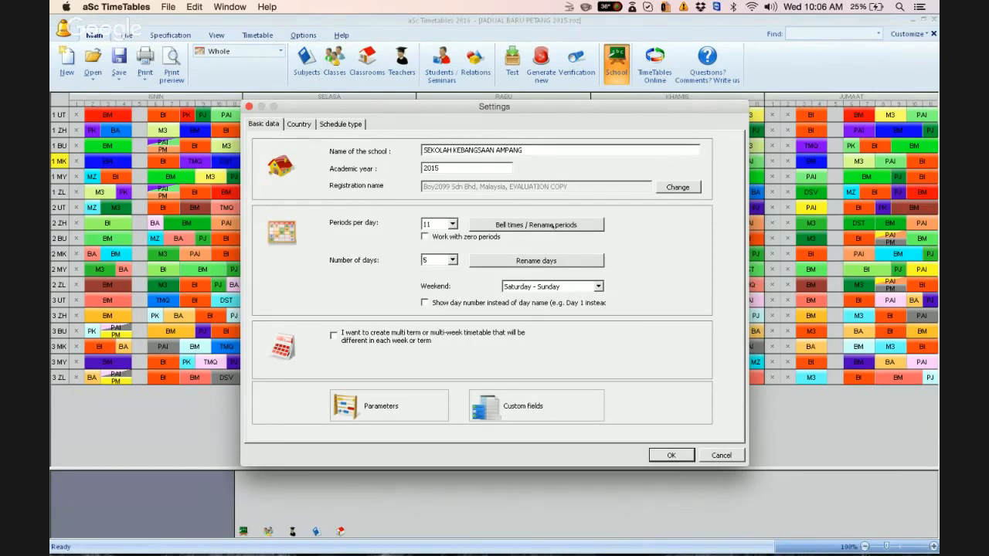
mouse_move(551, 227)
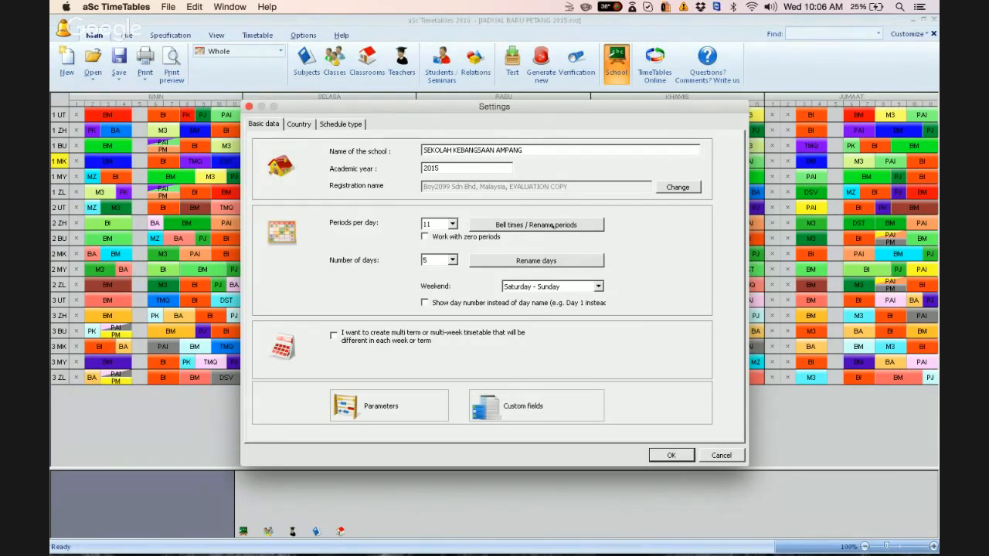
click(535, 224)
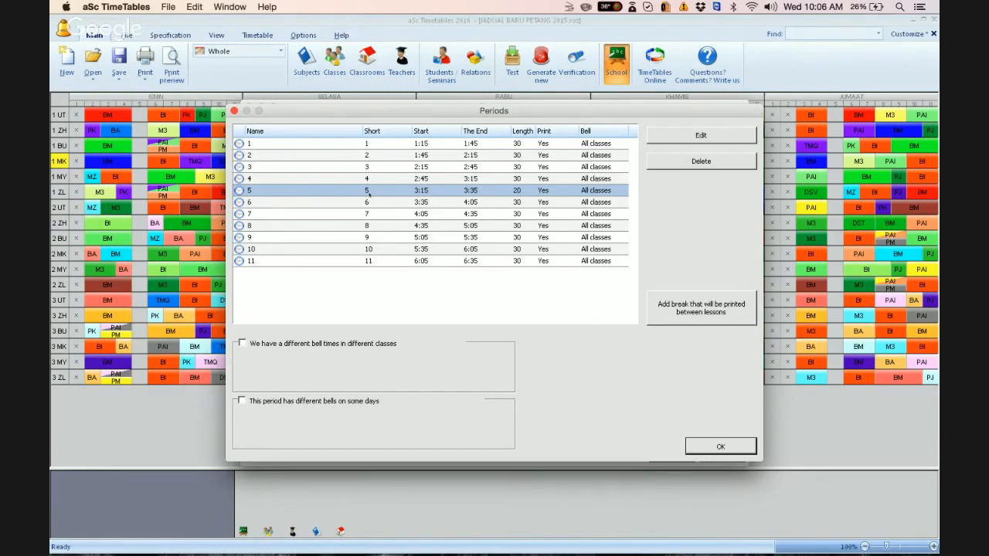
Rename the 3:15 period 5 to 5/R1.
click(699, 134)
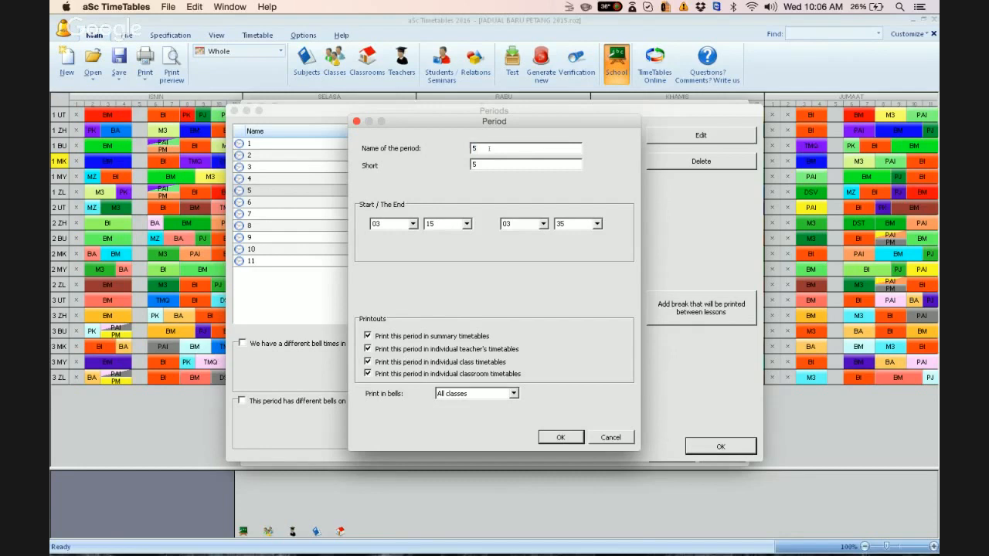
text(/)
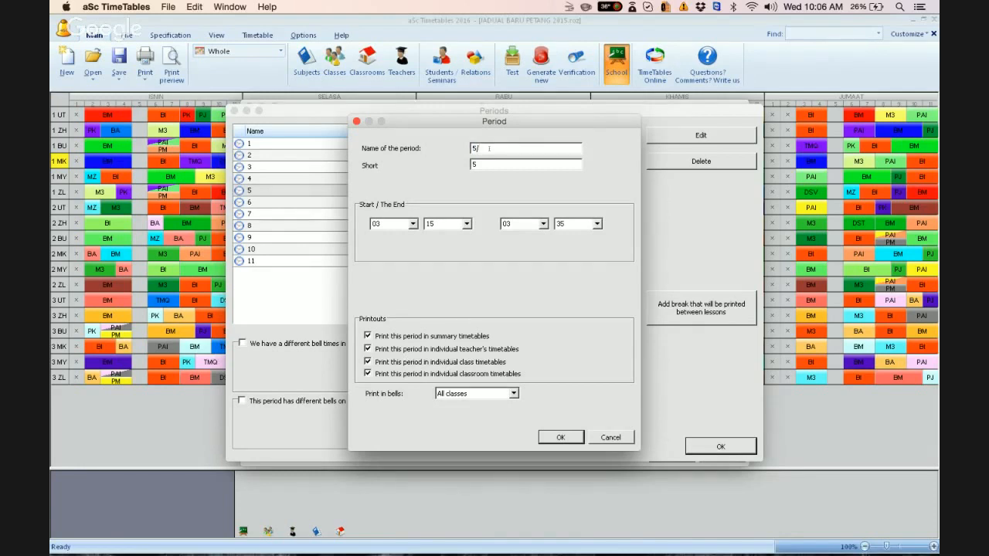
text(R1)
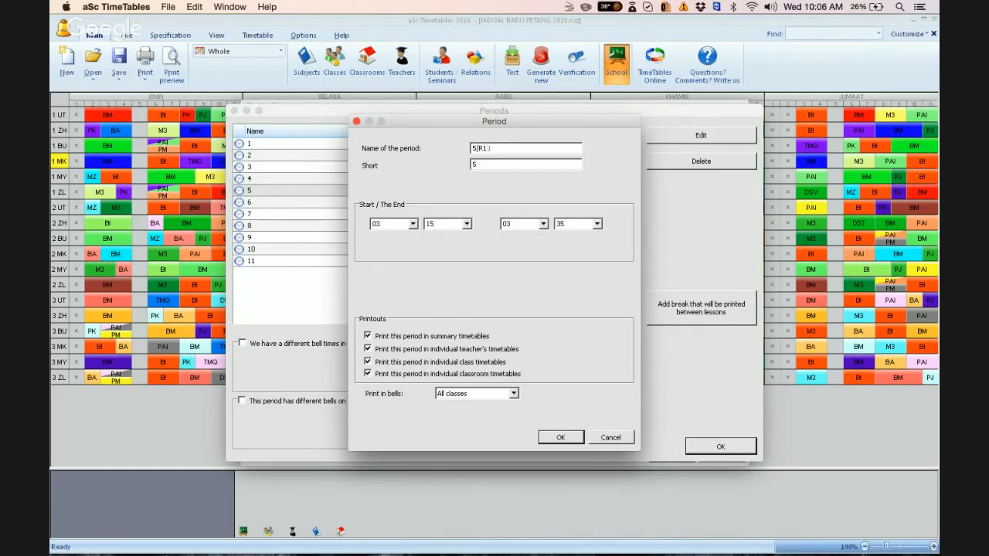
text(/R1)
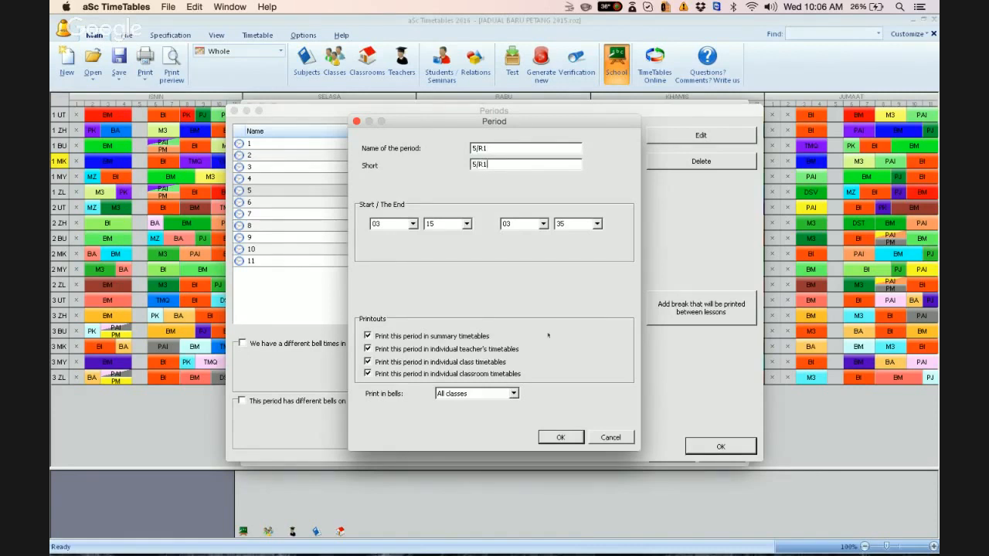
click(560, 437)
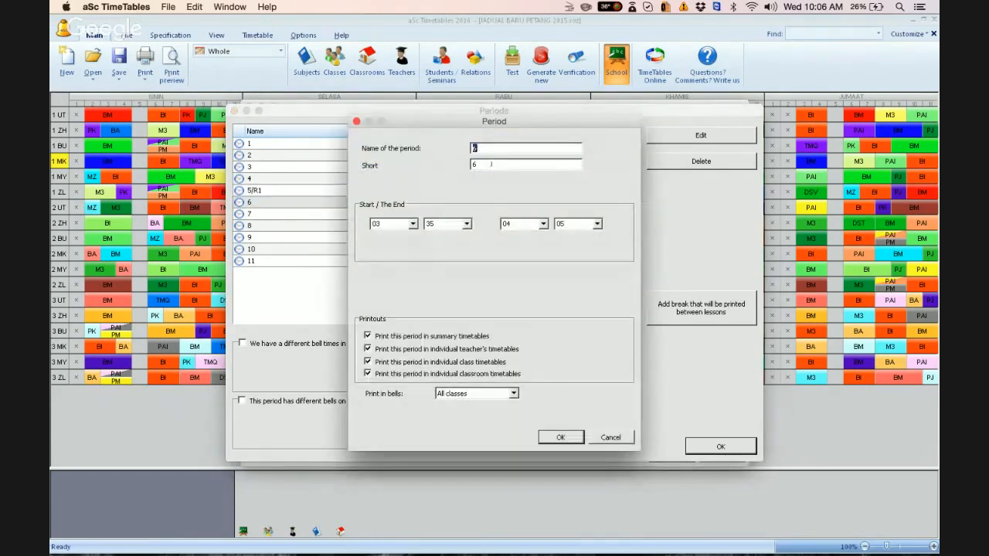
Rename the 3:35 period to 5/R2.
text(5/R2)
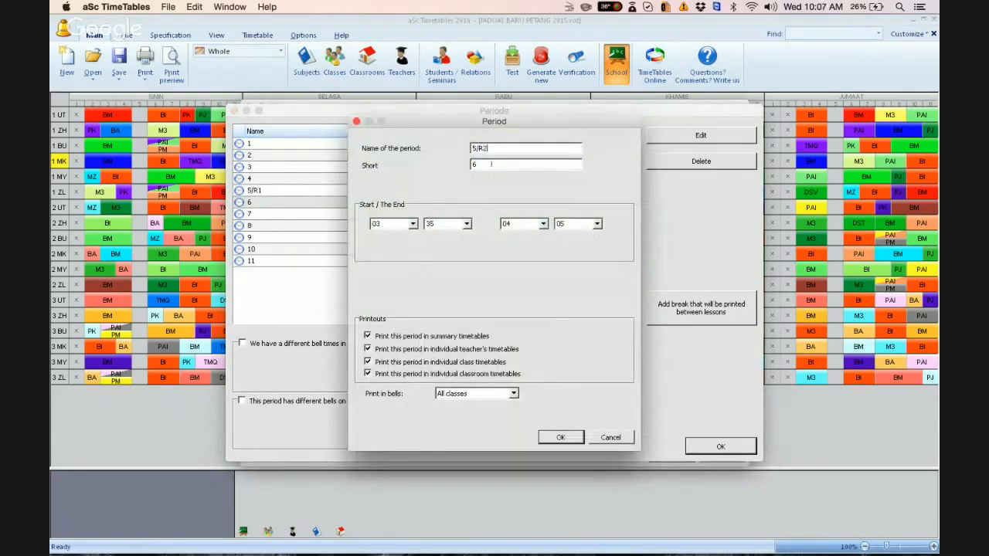
text(5/R2)
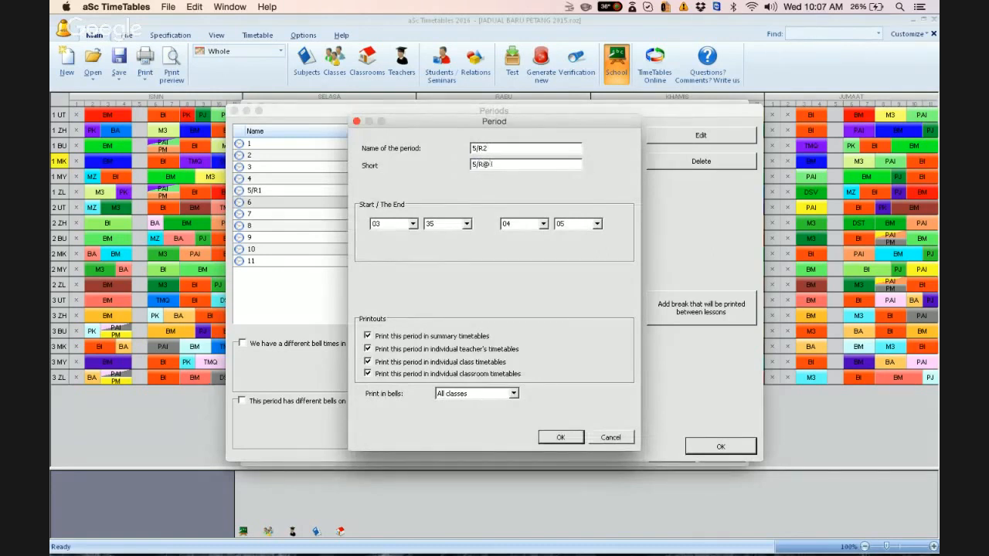
text(5/R2)
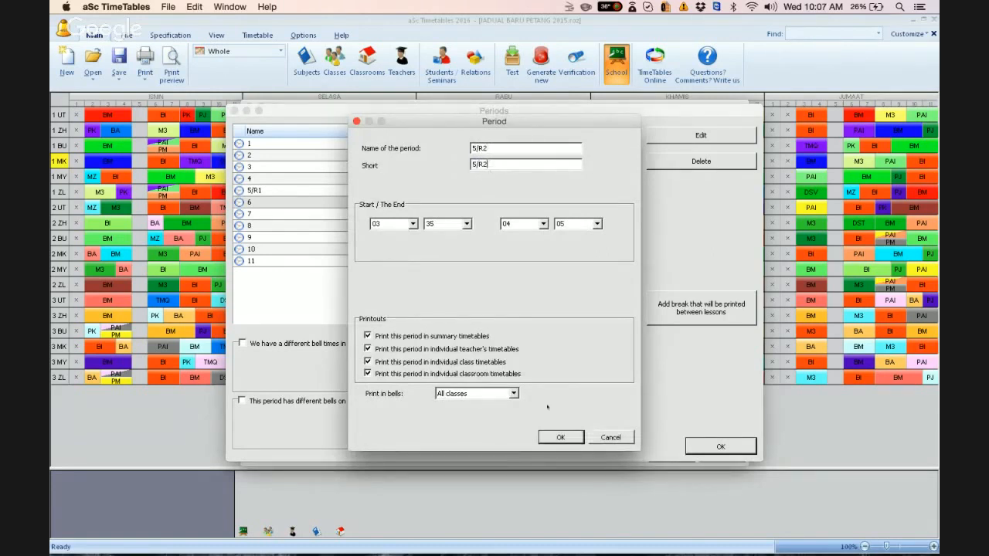
click(560, 436)
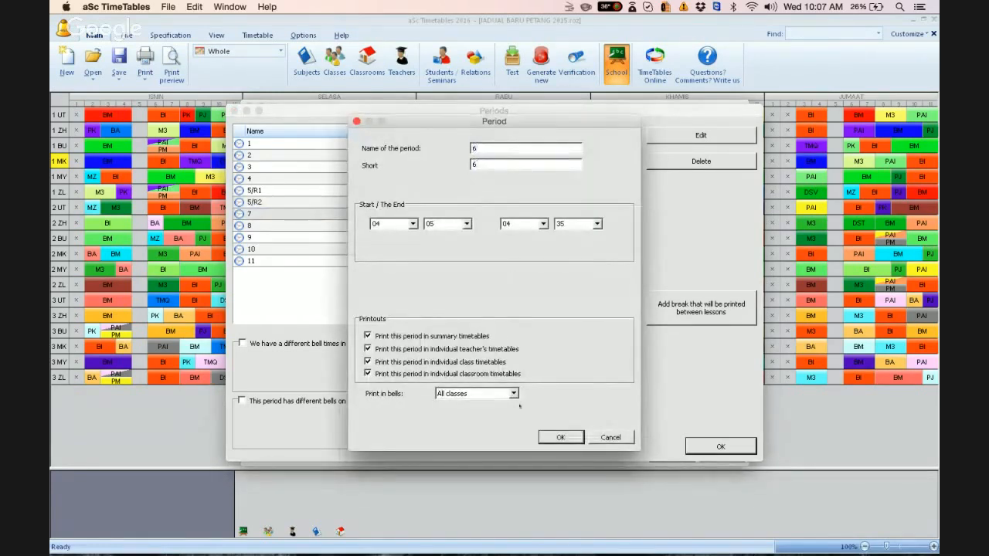
Renumber the periods from 4:05 to 6:35 as 6, 7, 8, 9 and 10.
click(560, 438)
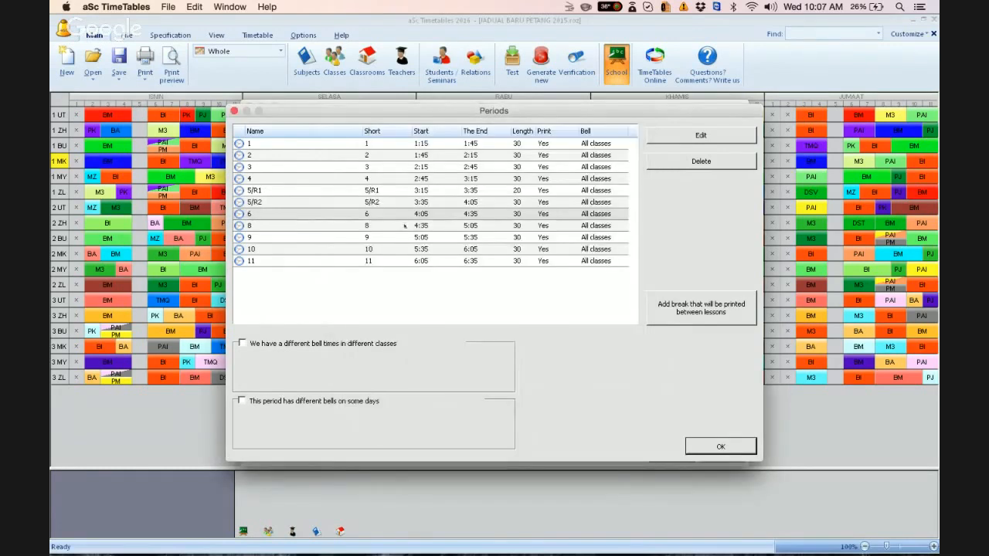
click(700, 134)
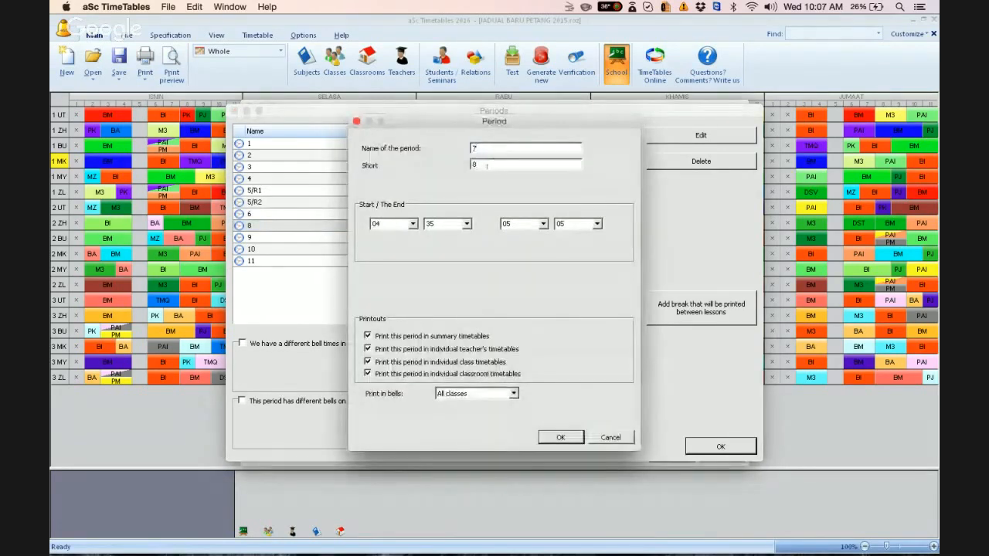
text(7)
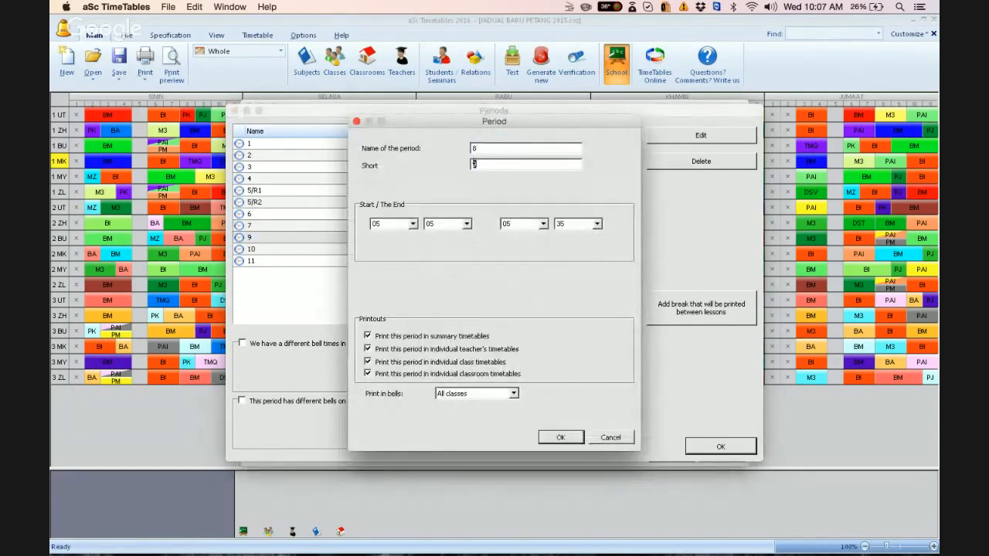
click(560, 438)
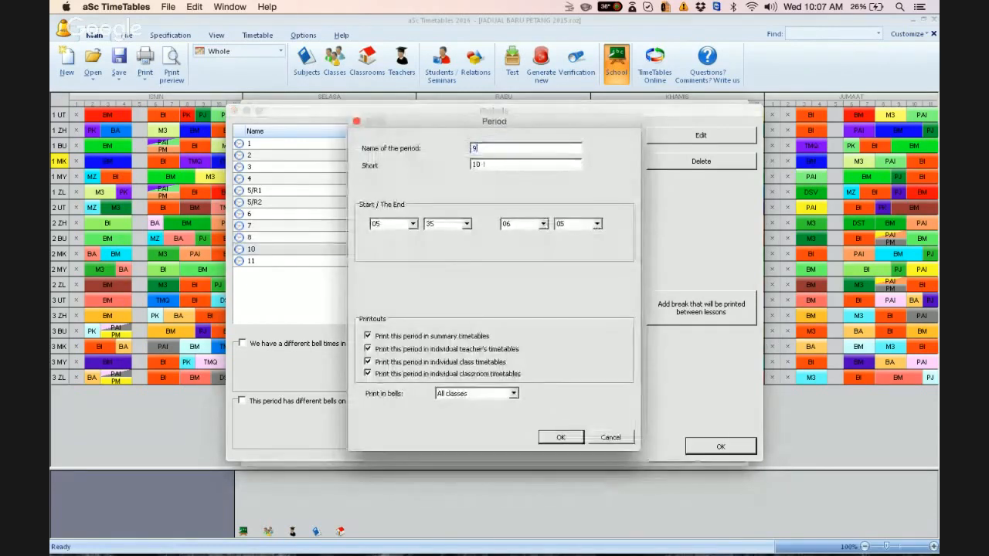
click(561, 437)
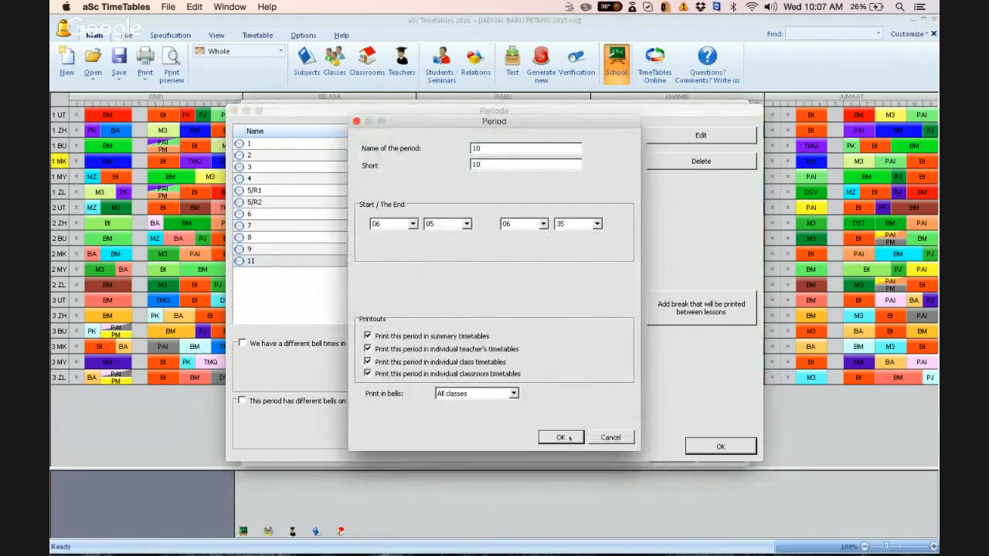
click(560, 437)
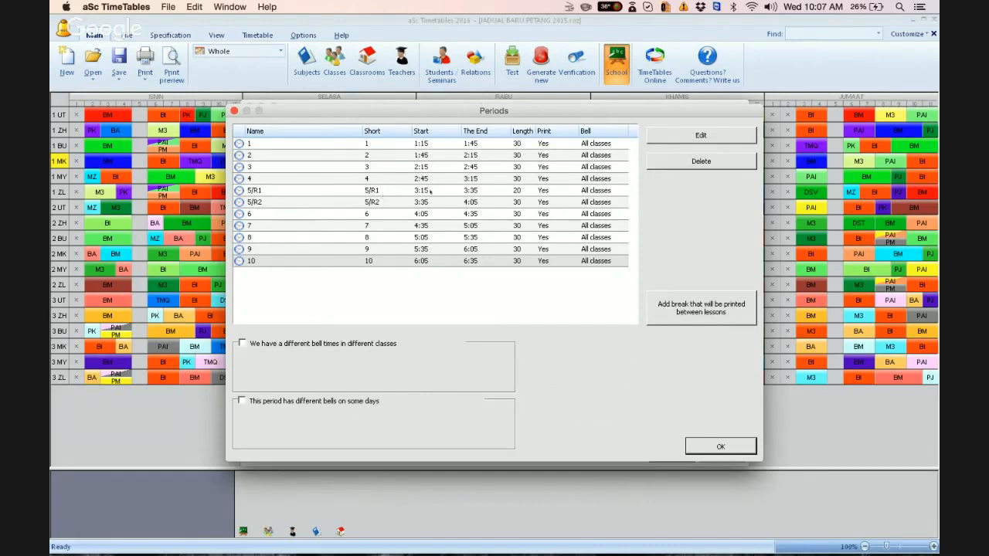
mouse_move(281, 318)
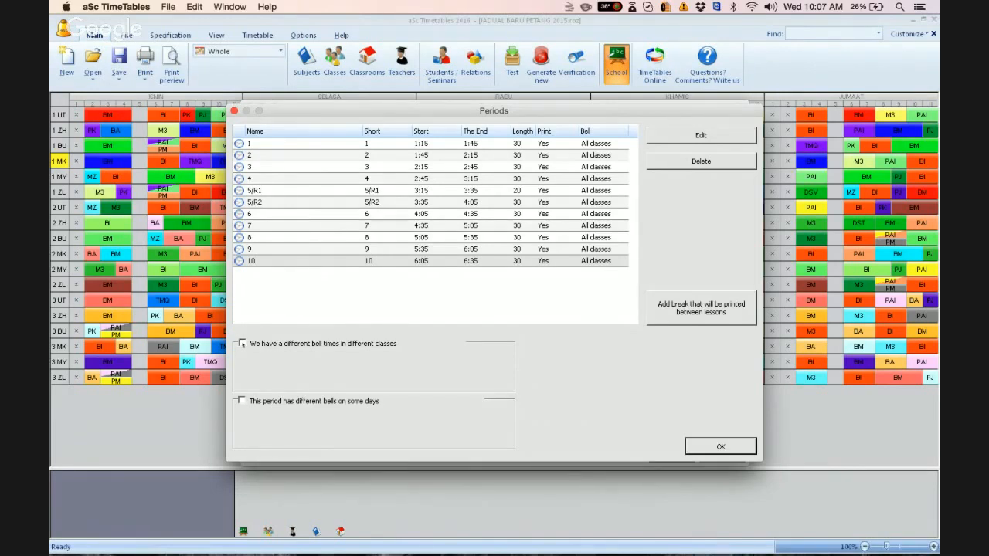
Enable class-specific bell times and assign Bells 2 to the six year-3 classes, 3 UTARID–3 ZUHAL.
click(241, 343)
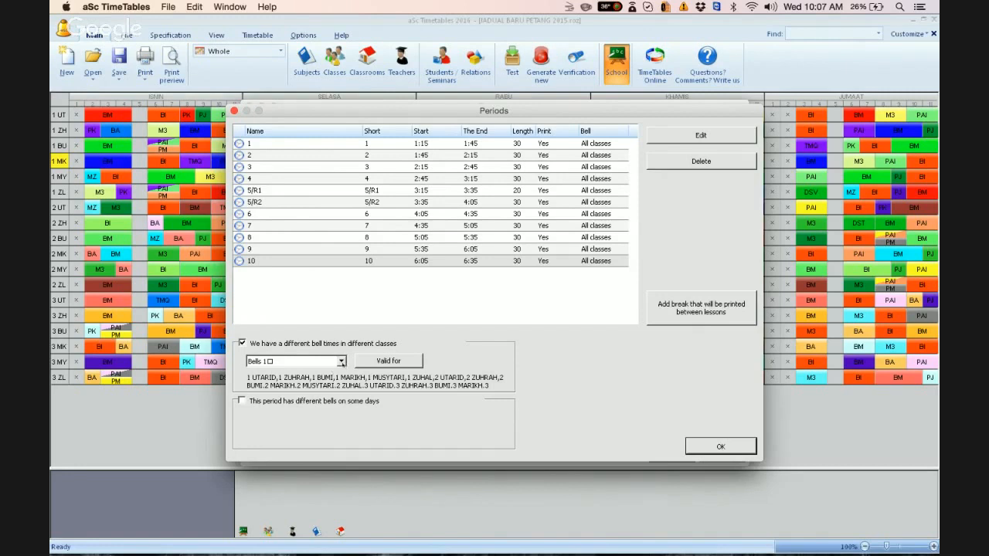
click(339, 361)
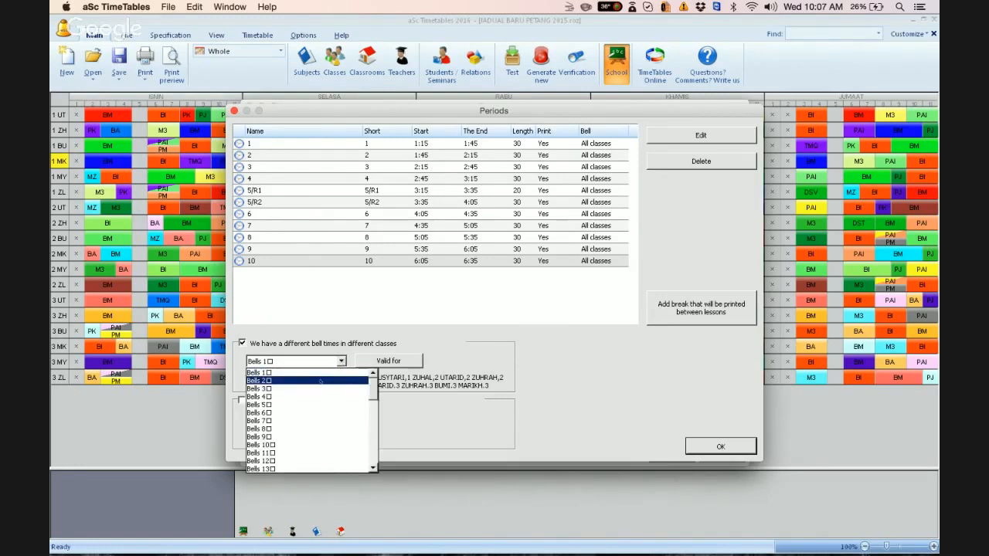
click(258, 379)
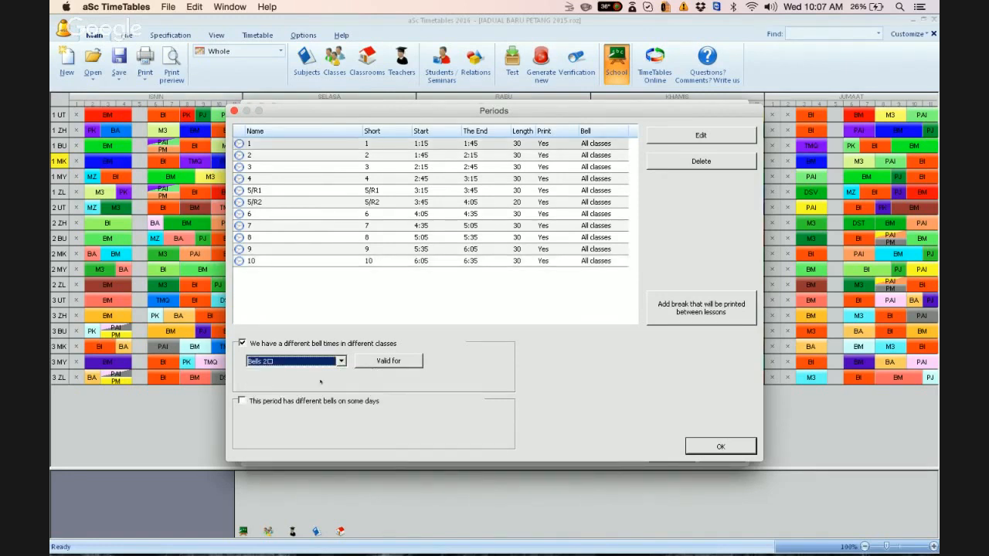
click(389, 361)
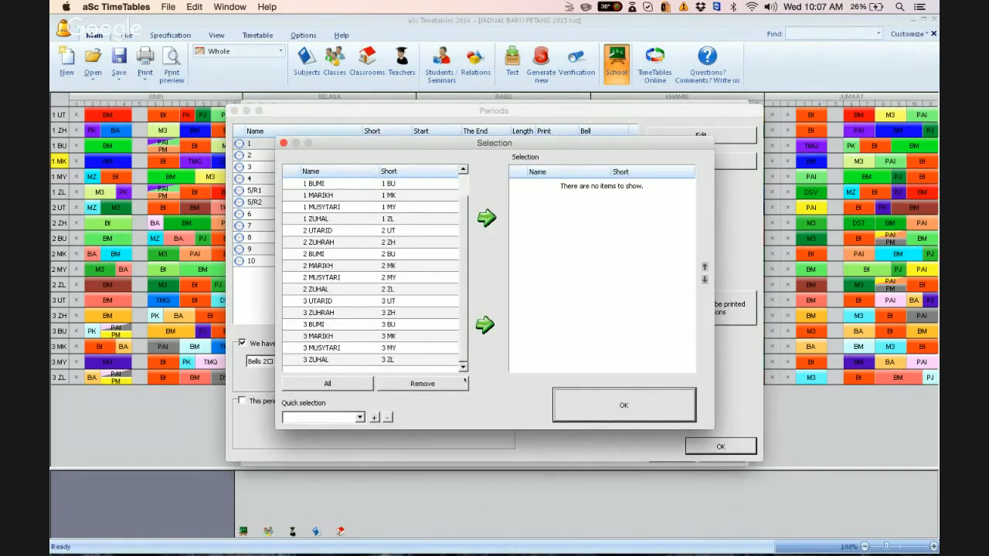
click(318, 312)
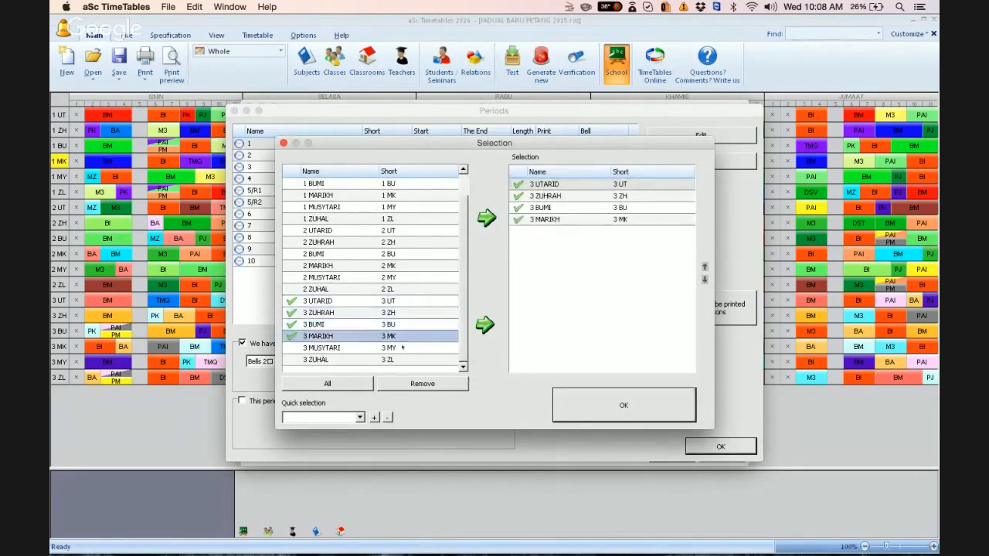
click(486, 218)
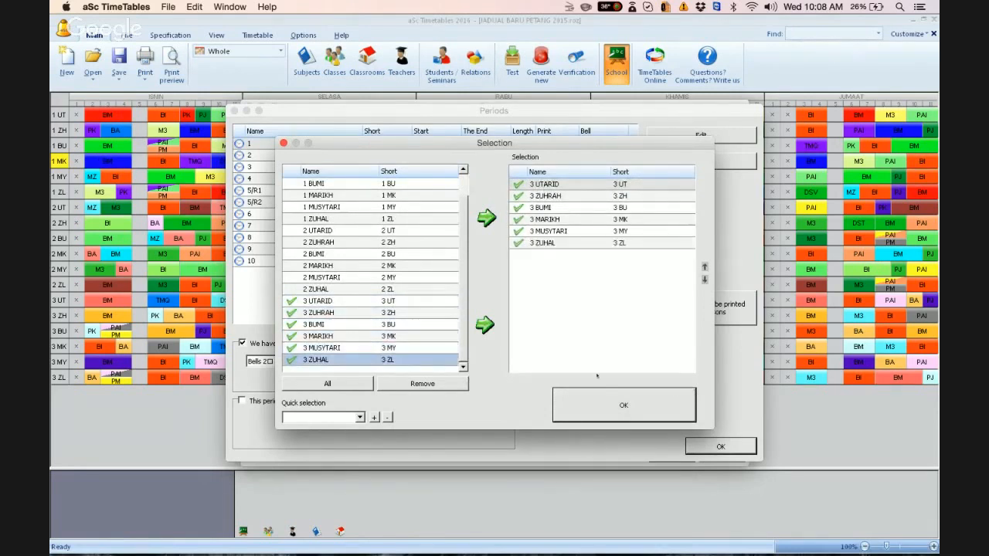
click(623, 405)
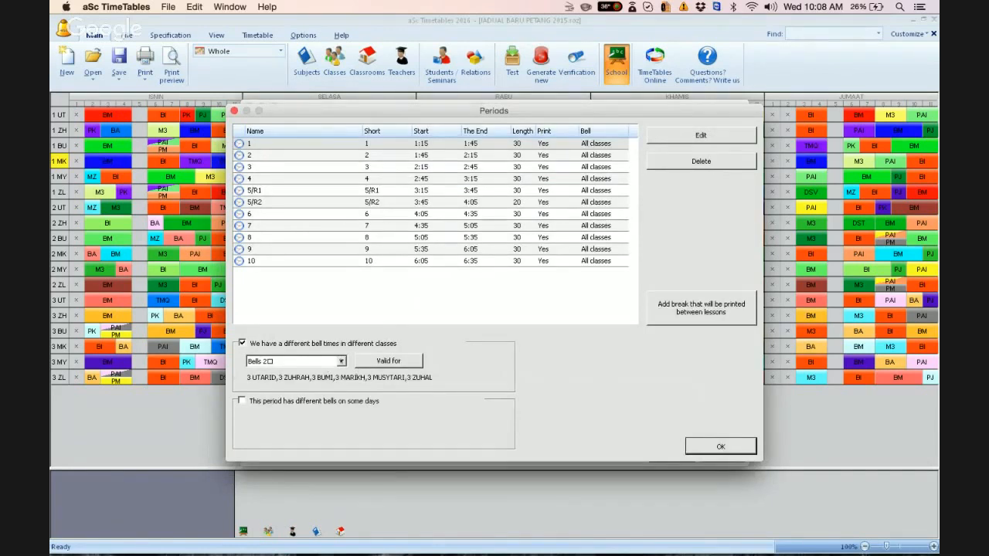
click(341, 360)
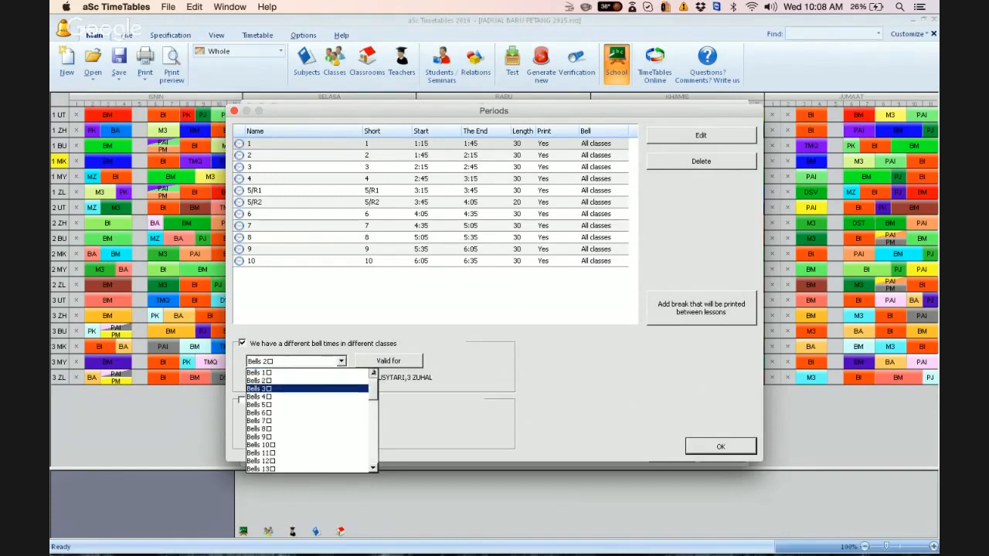
Compare the 5/R1 and 5/R2 recess timings in Bells 1 and Bells 2.
click(258, 373)
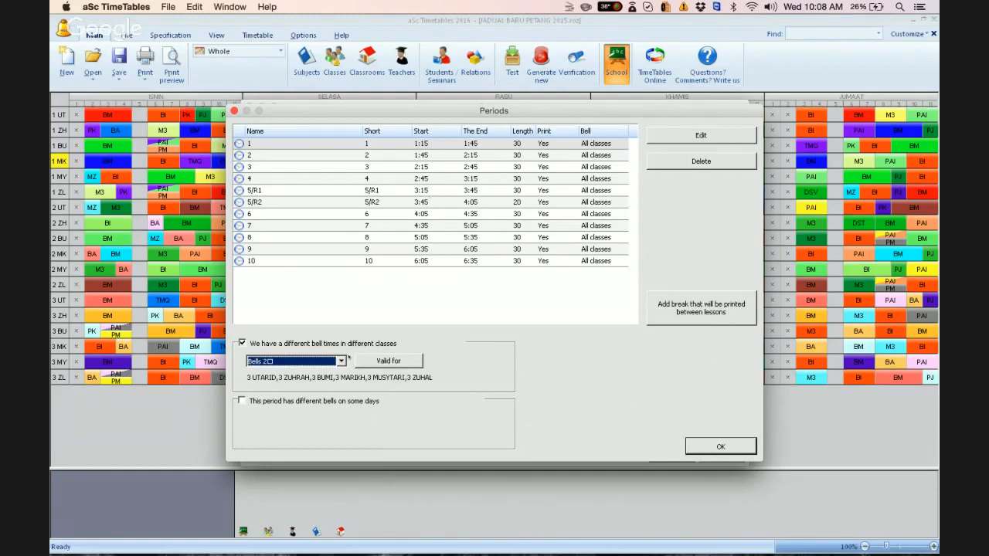
click(340, 361)
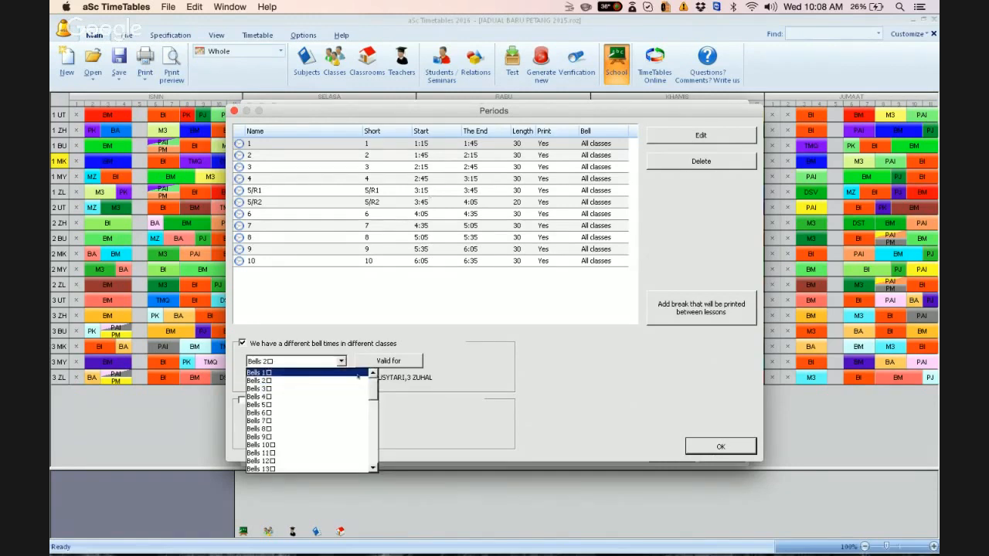
click(258, 373)
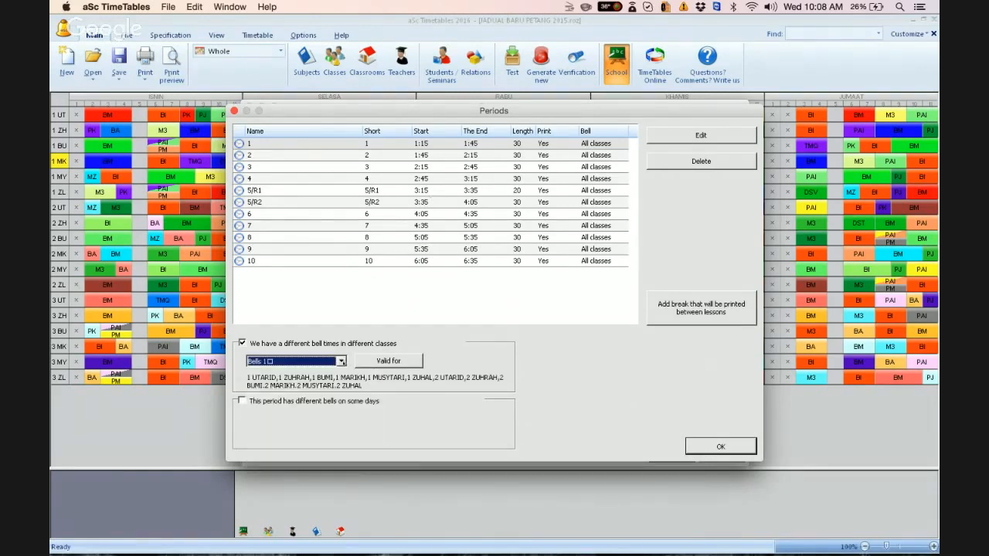
click(340, 361)
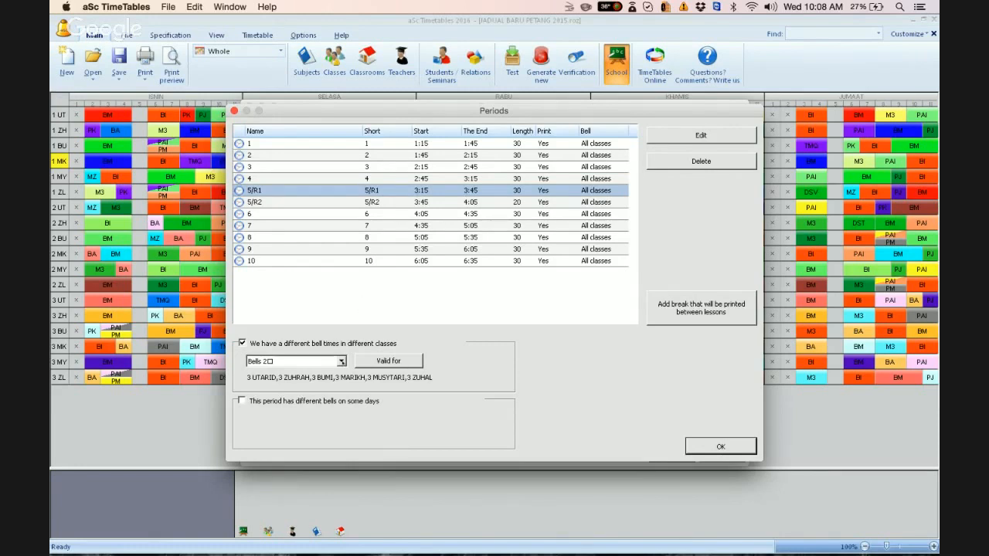
click(340, 361)
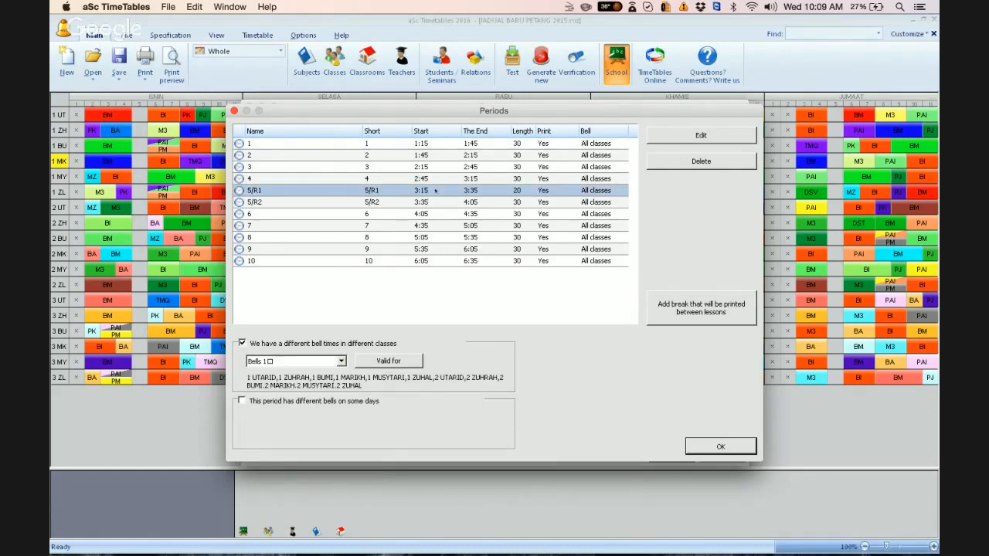
mouse_move(475, 194)
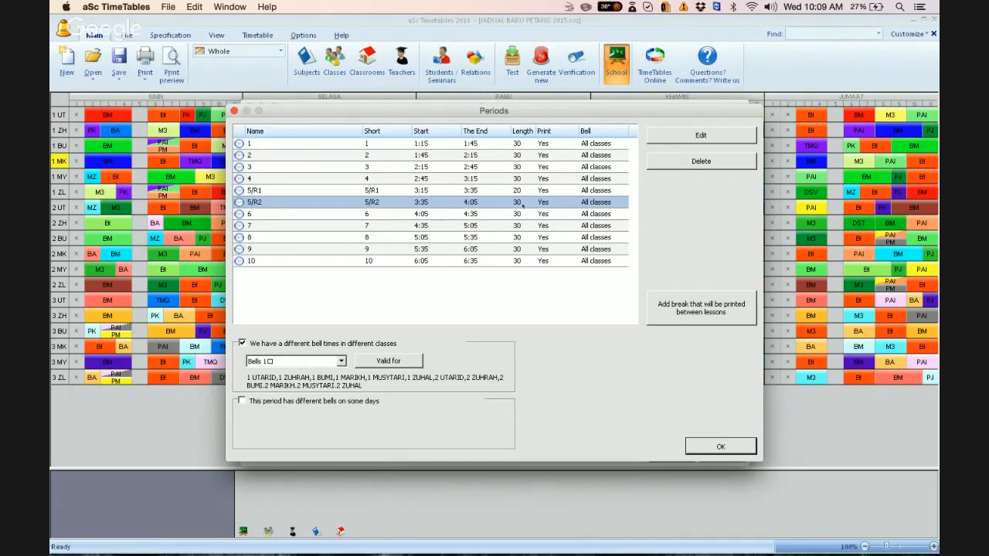
click(348, 190)
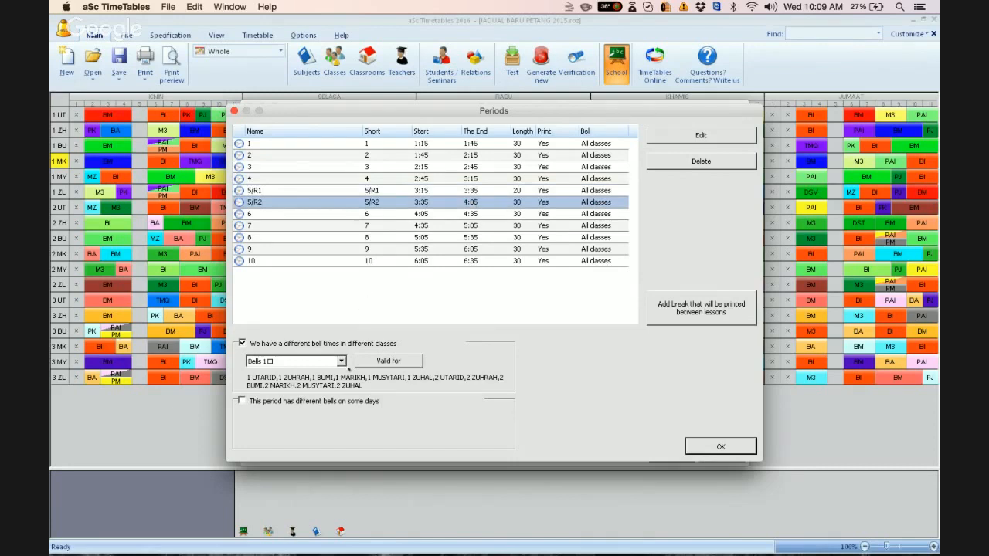
Return to Bells 1 and close the Periods and school Settings windows.
click(295, 361)
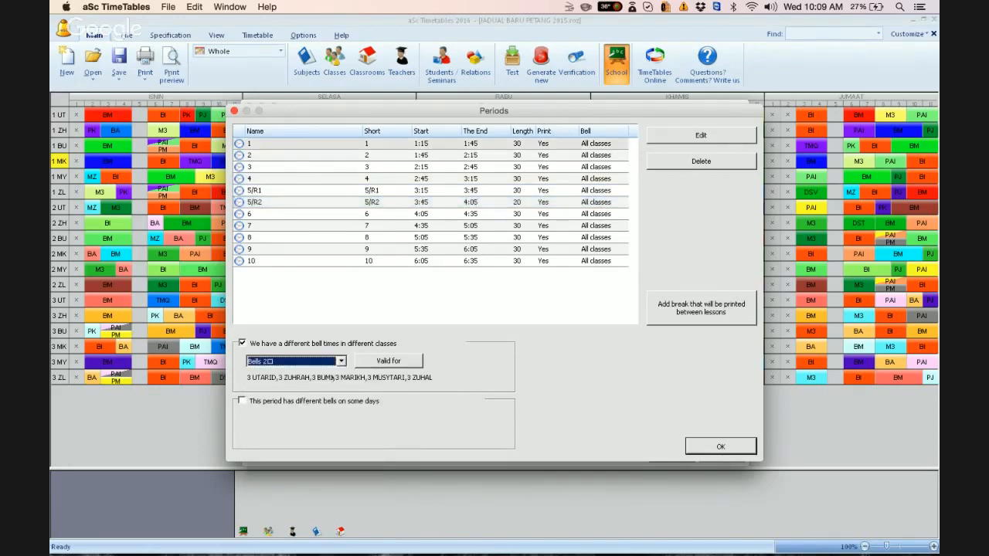
click(341, 361)
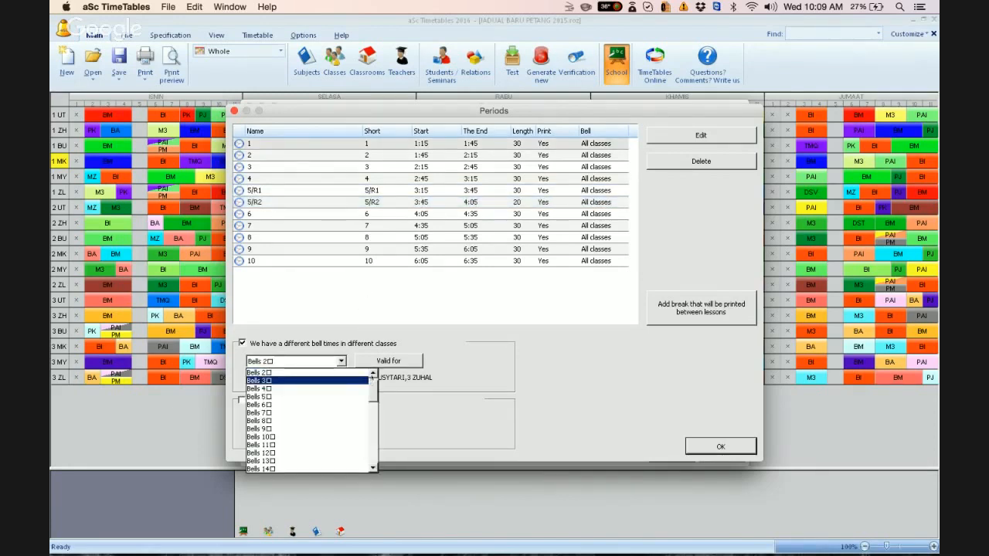
click(258, 371)
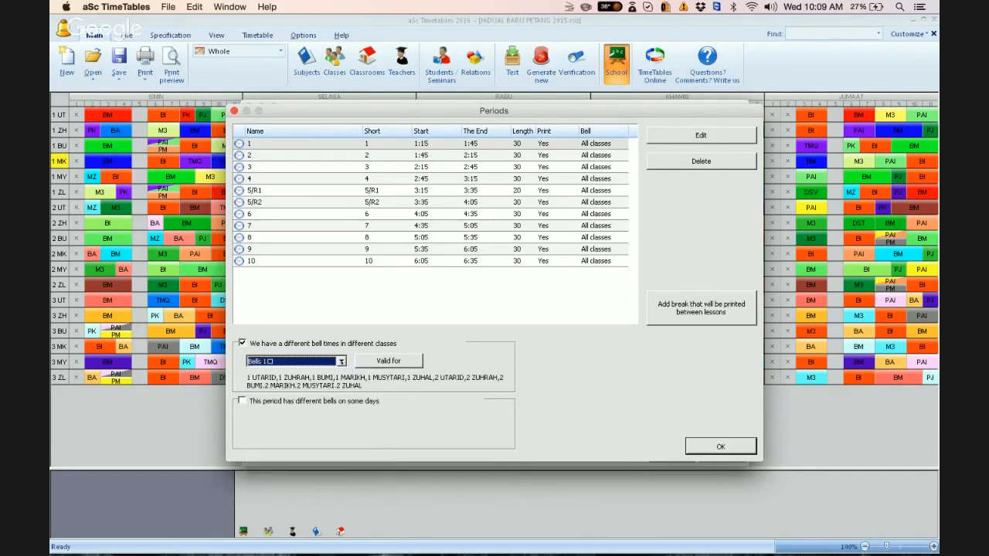
click(342, 360)
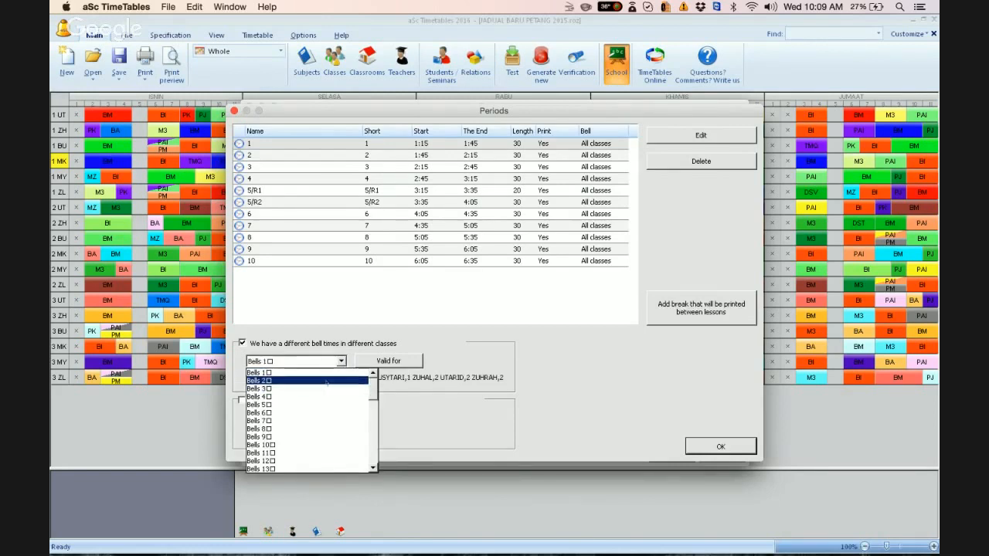
click(258, 379)
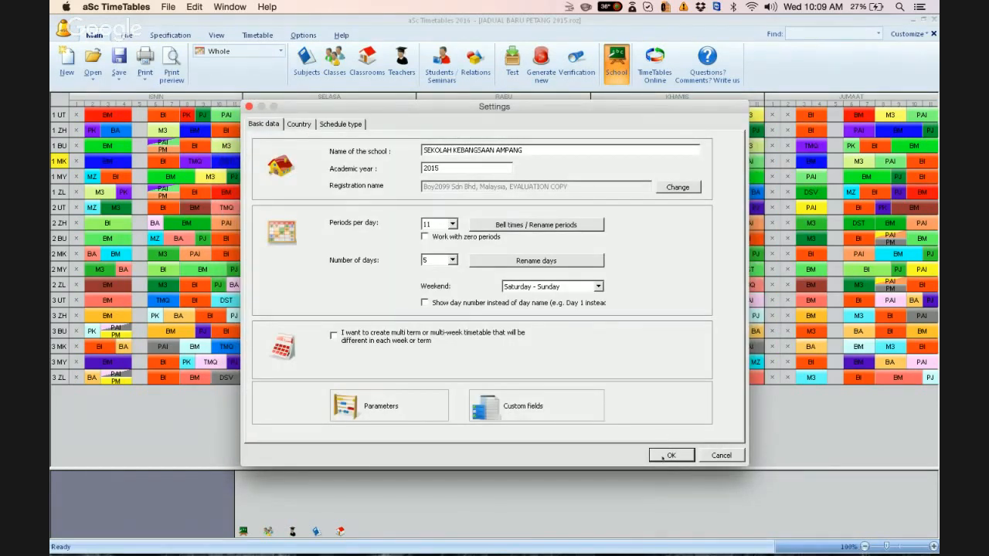
click(670, 455)
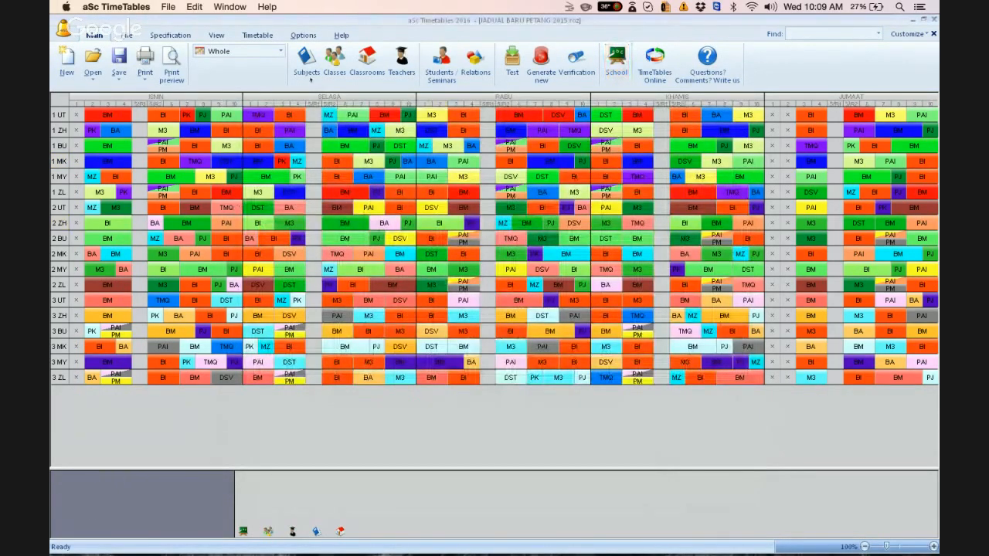
Mark period 5/R1 as not available every day for class 1 UTARID.
click(334, 62)
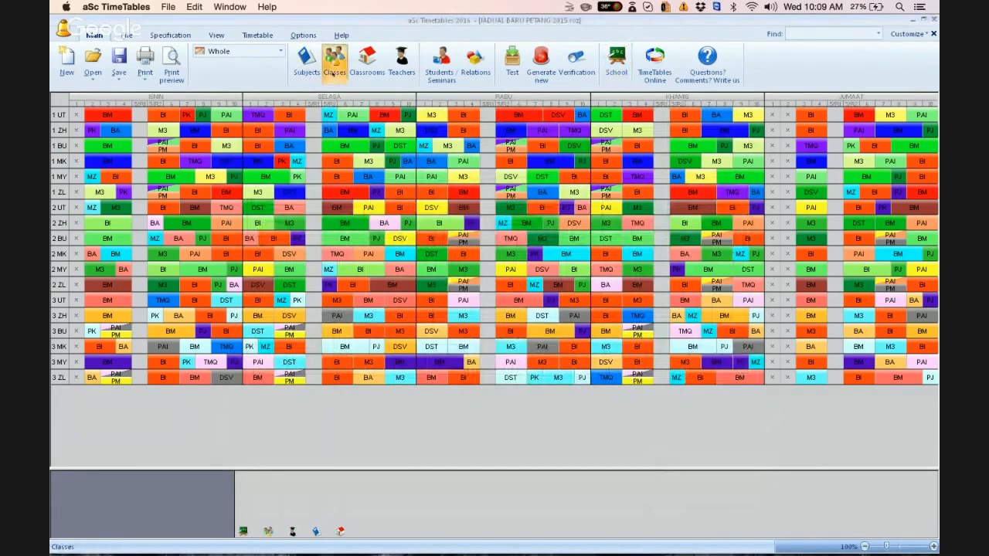
click(334, 64)
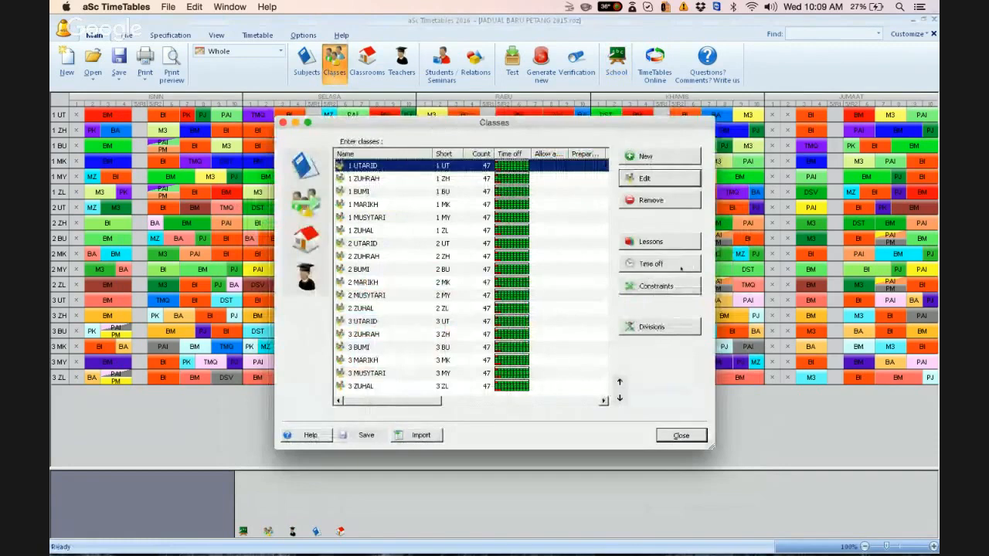
click(651, 263)
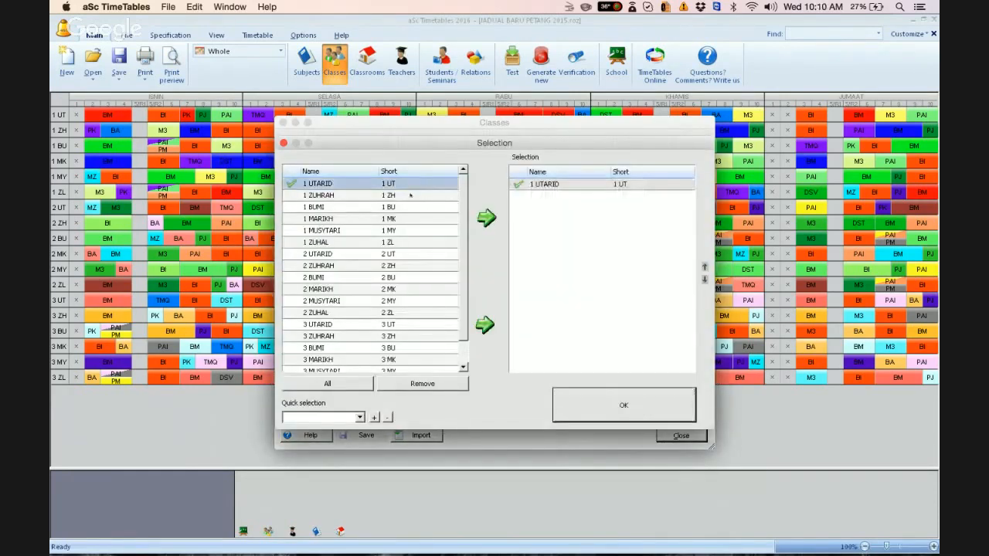
click(486, 217)
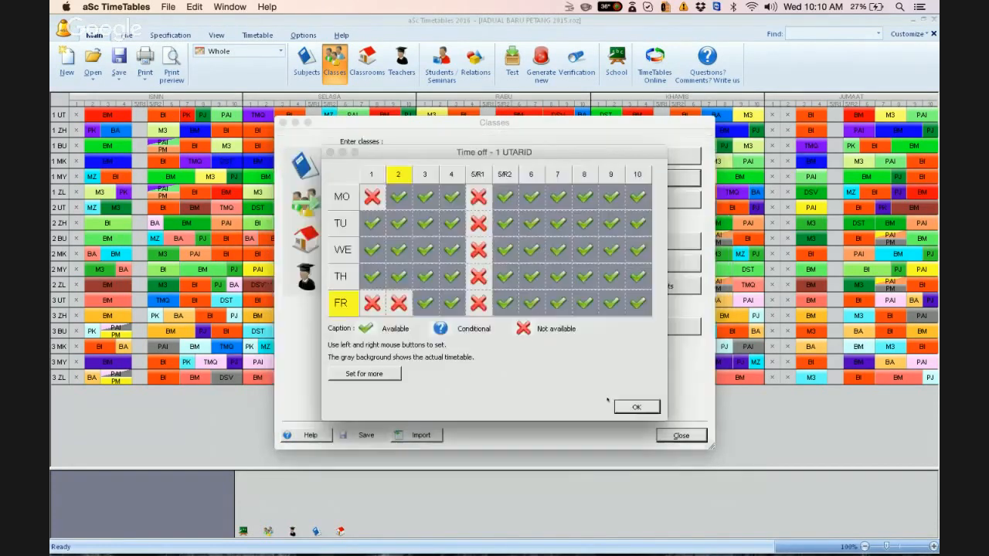
click(636, 406)
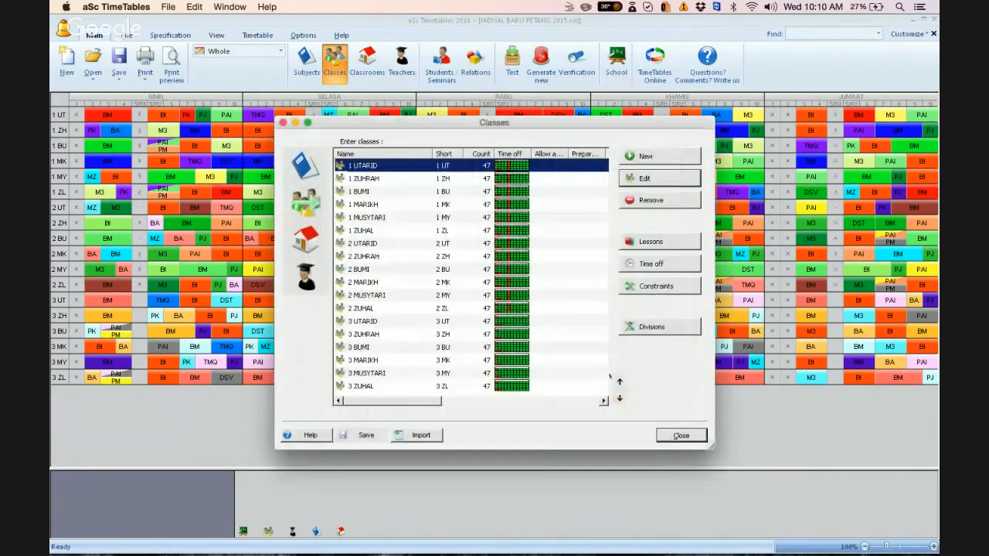
Block 5/R2 daily for 3 UTARID, 3 ZUHRAH and 3 BUMI, then close the class list.
click(363, 321)
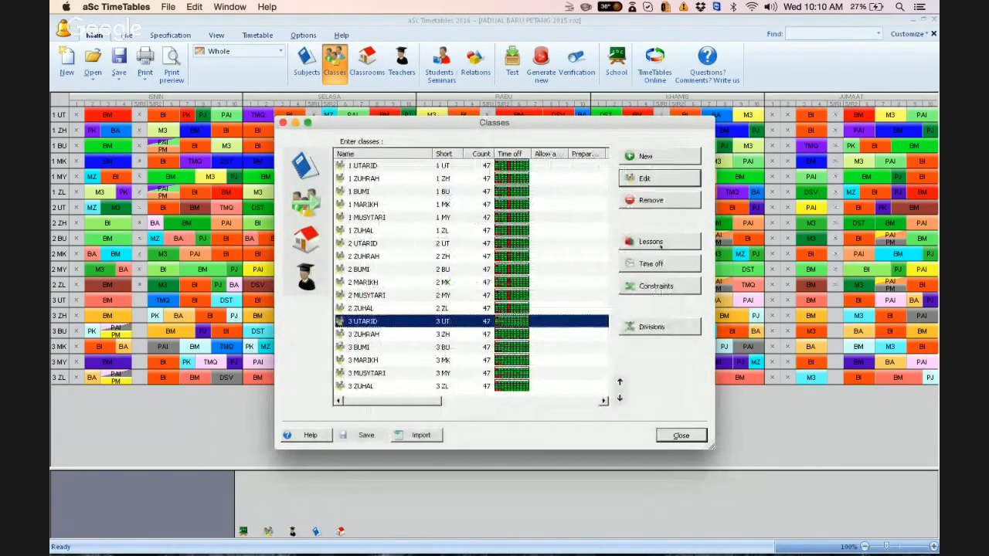
click(659, 263)
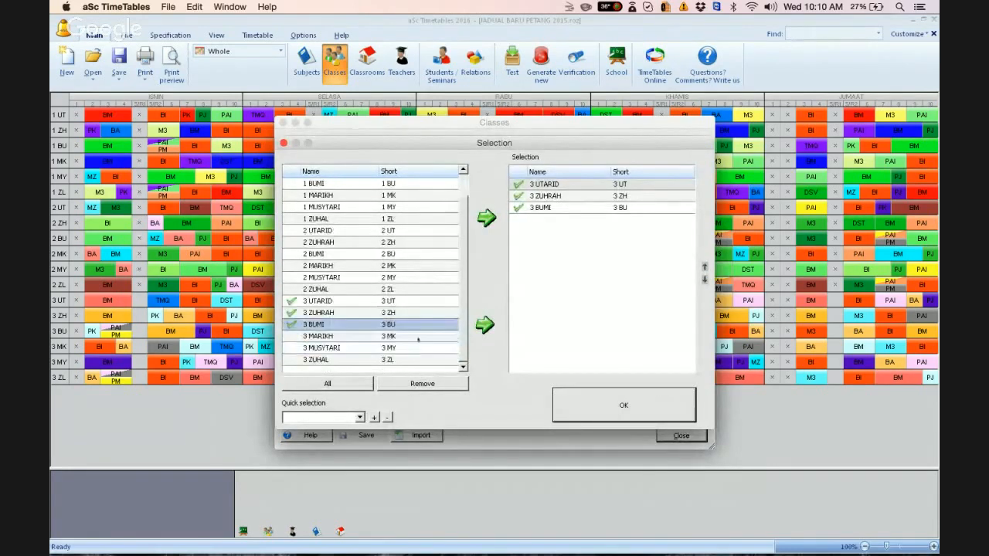
click(486, 324)
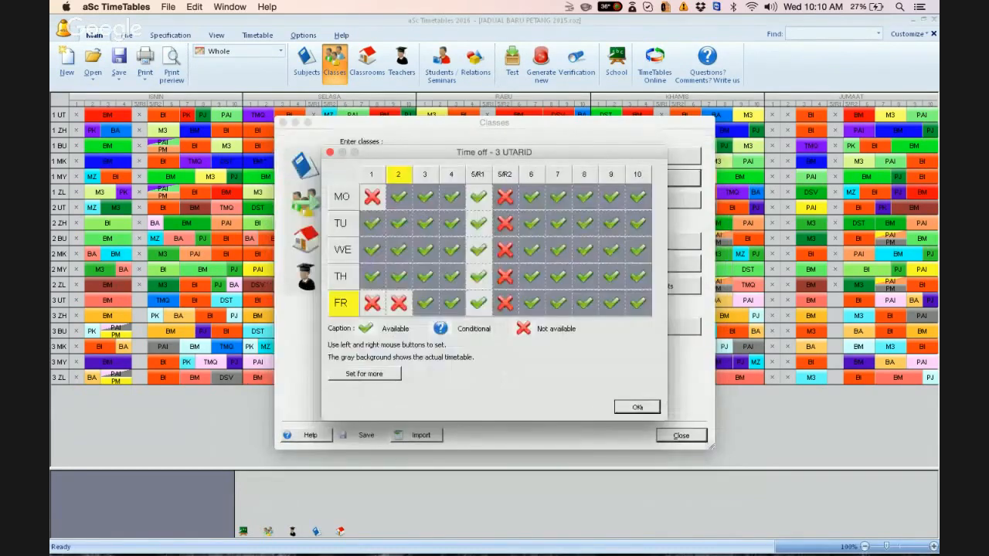
click(637, 407)
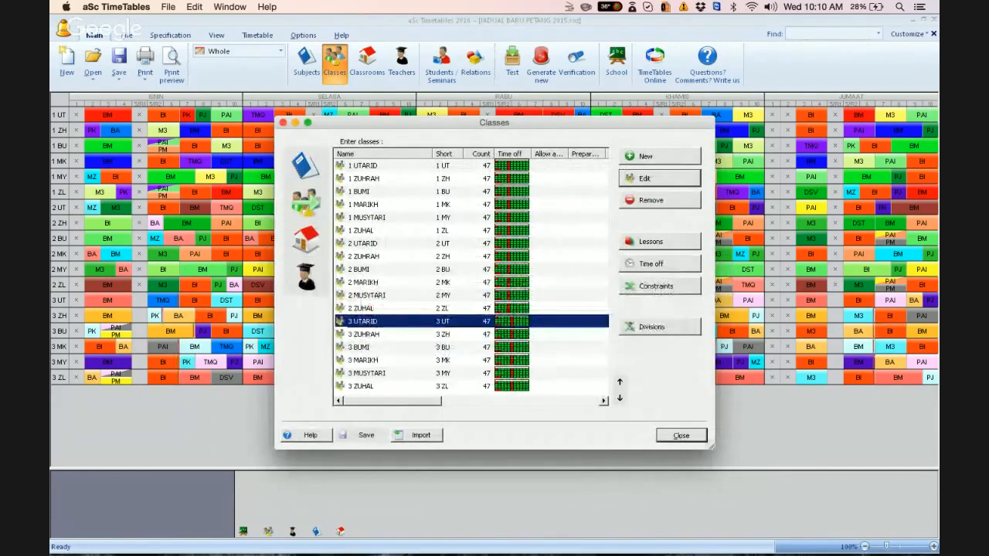
click(680, 435)
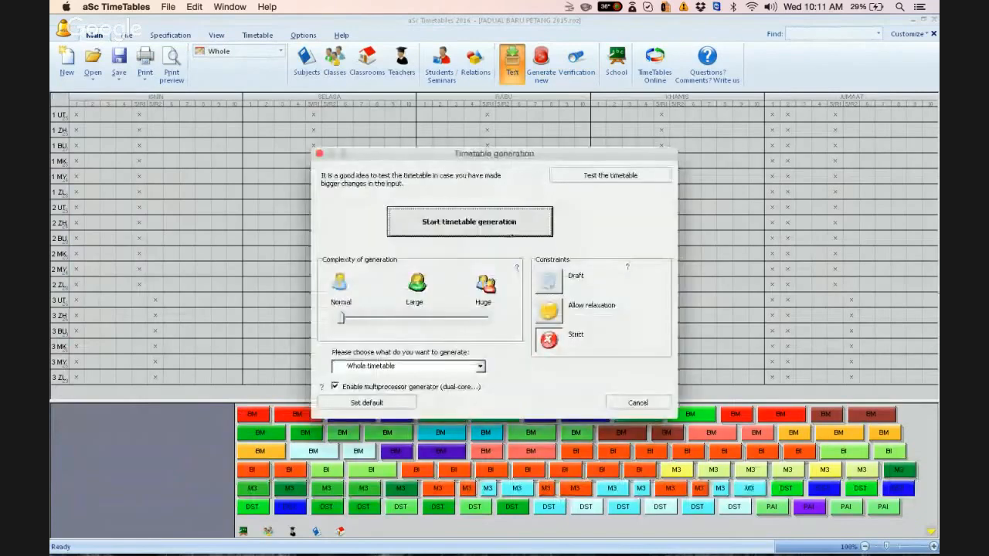
Generate a new timetable, ending with 0 broken conditions and 0 cards left.
click(469, 222)
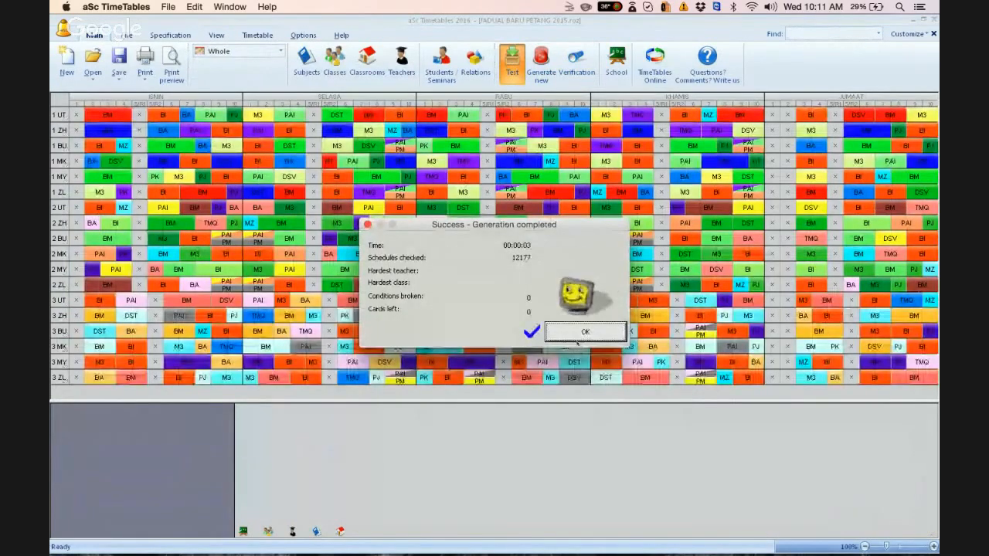
click(585, 331)
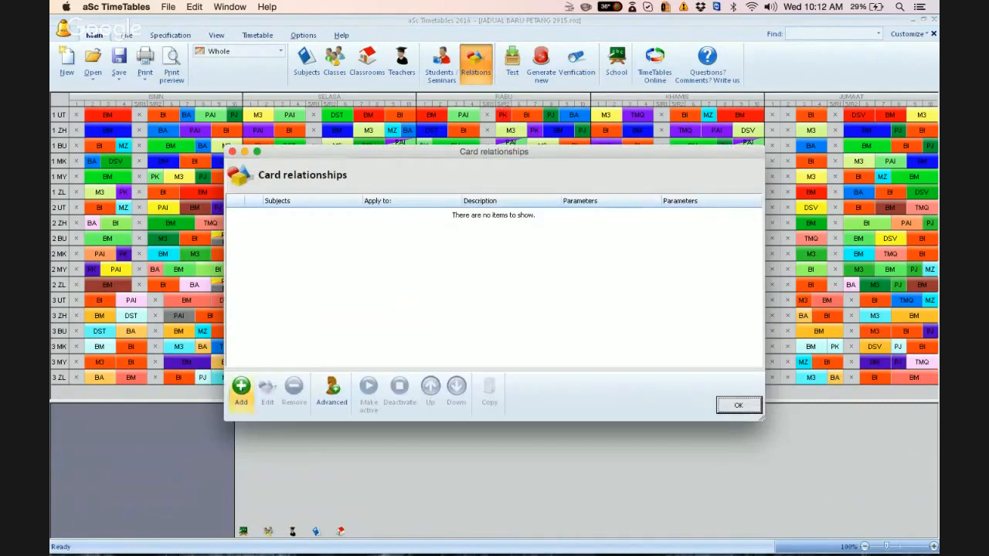
Add a new advanced card relationship and show its list of relationship types.
click(331, 392)
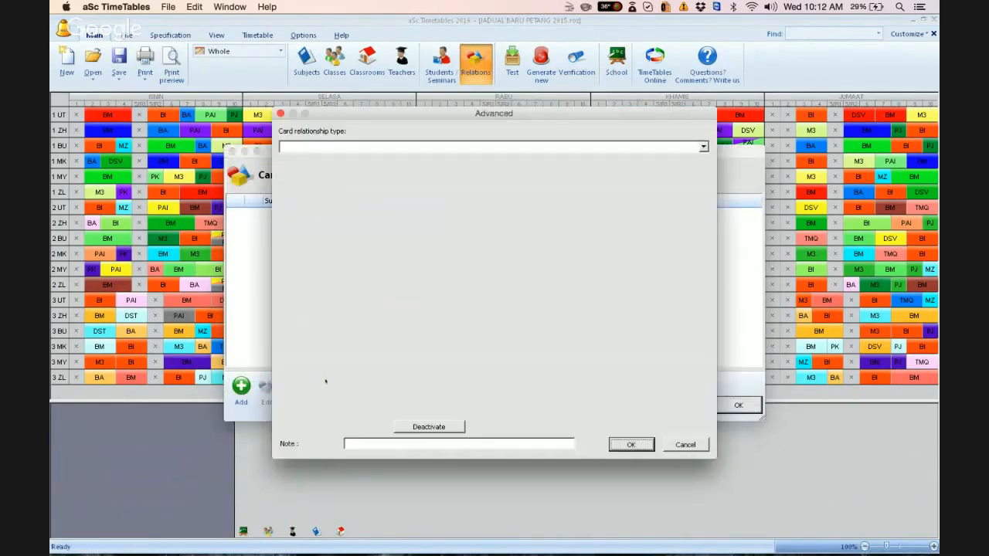
click(701, 146)
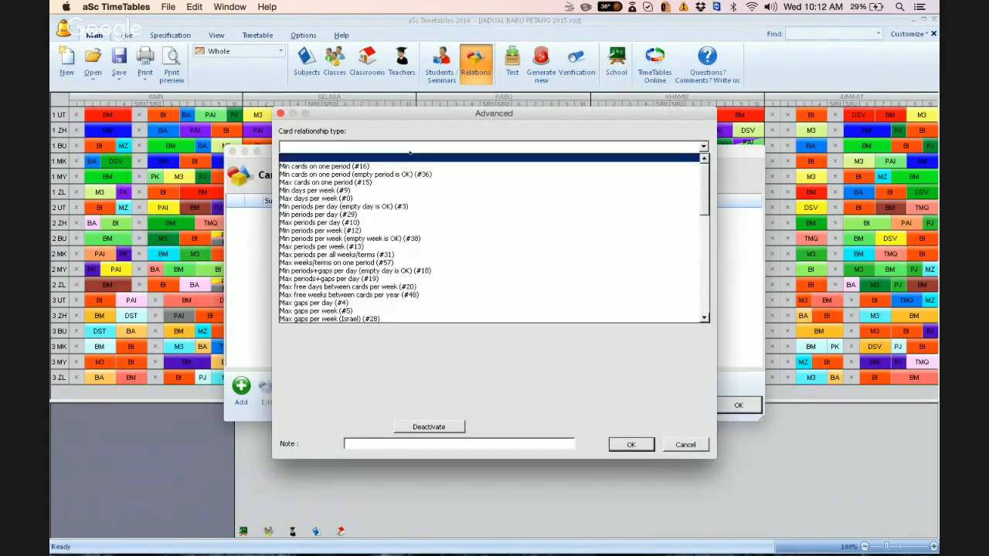
click(332, 183)
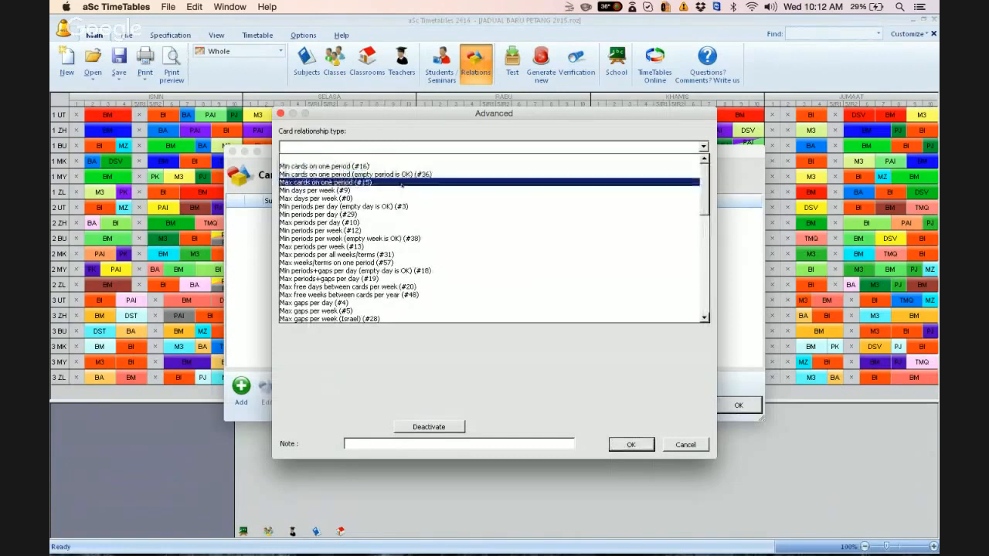
click(319, 223)
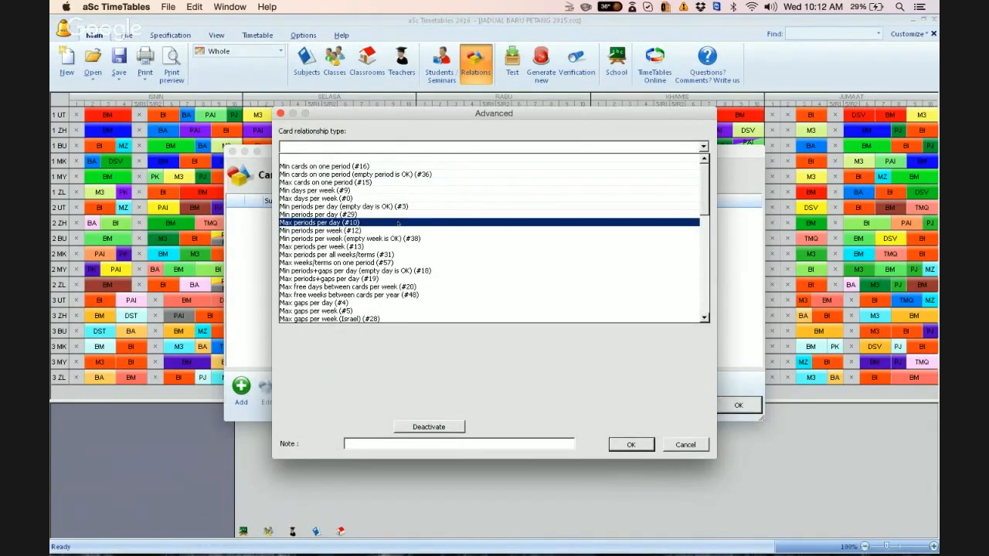
Add a Strict 'Max periods per day' relationship limited to periods 5/R1 and 5/R2.
click(317, 223)
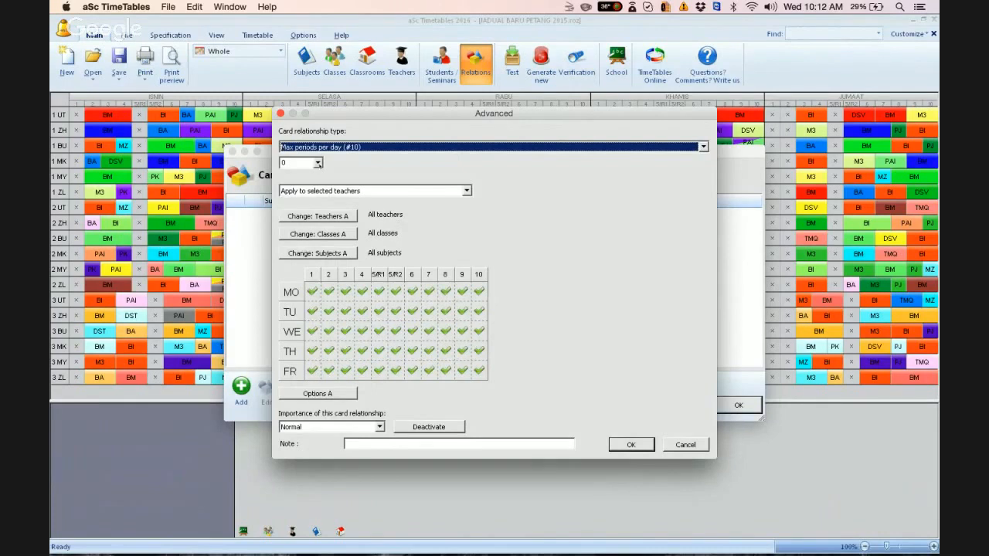
click(315, 163)
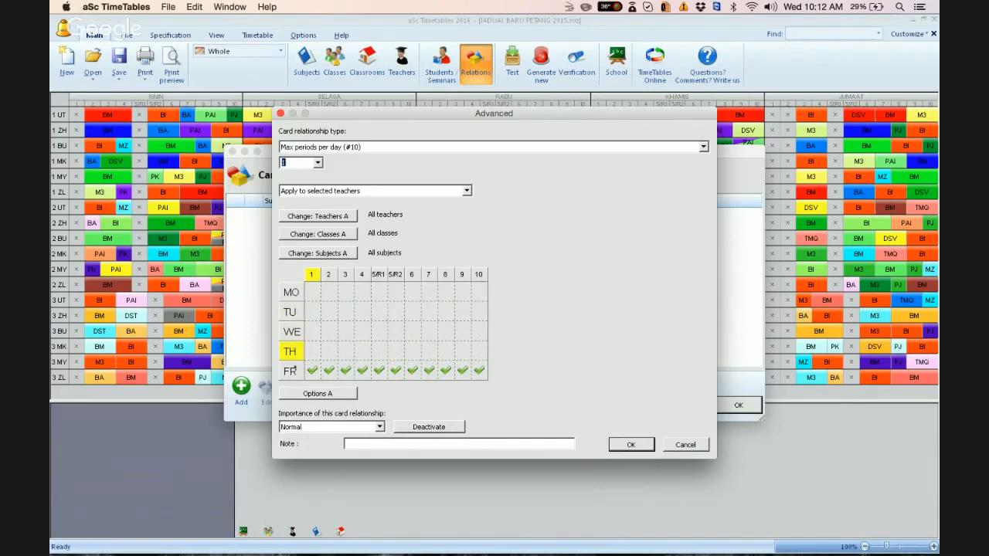
click(377, 274)
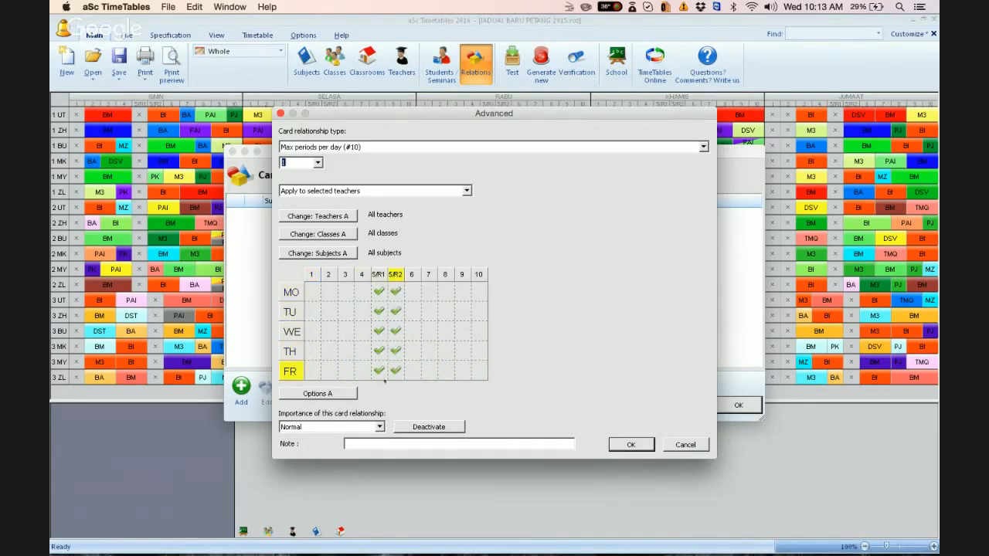
click(291, 352)
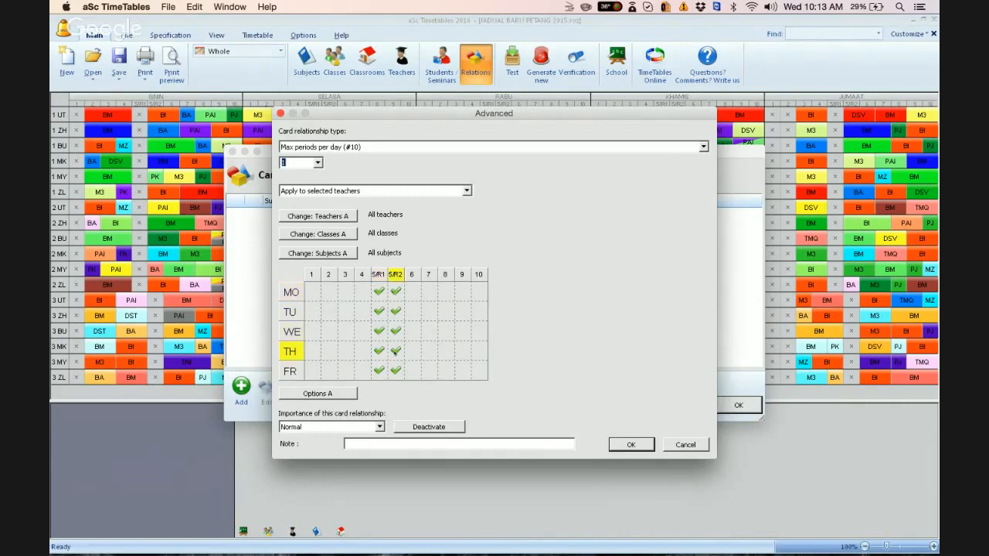
click(291, 292)
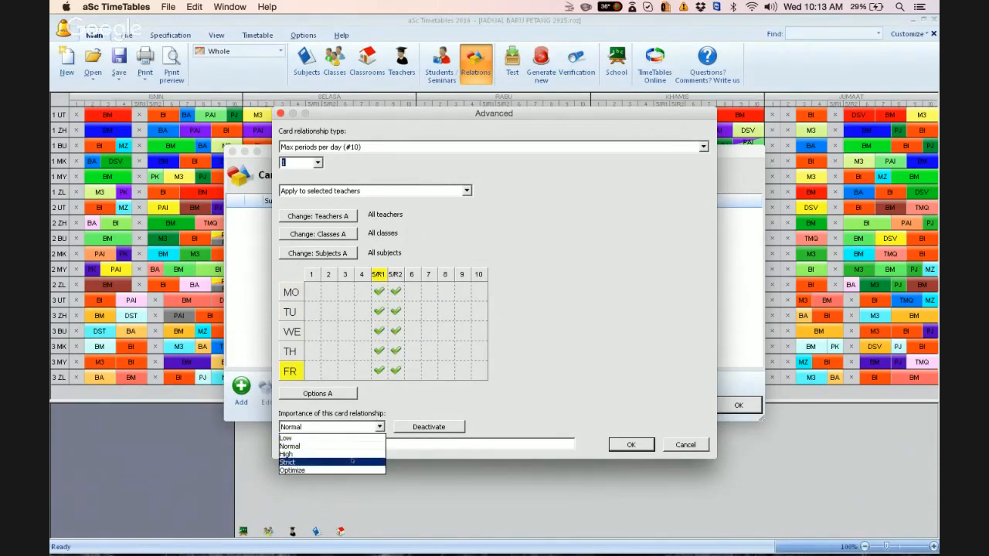
click(288, 462)
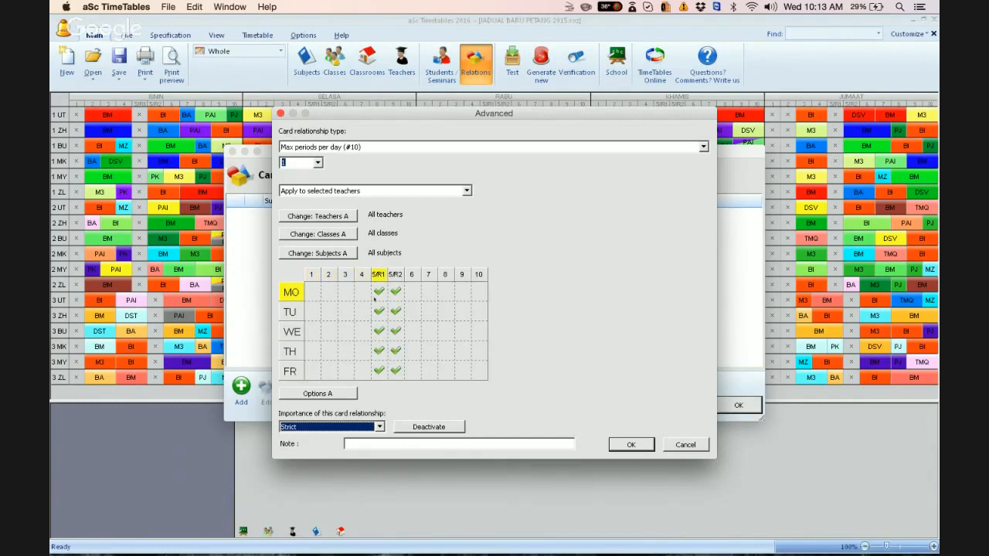
click(396, 274)
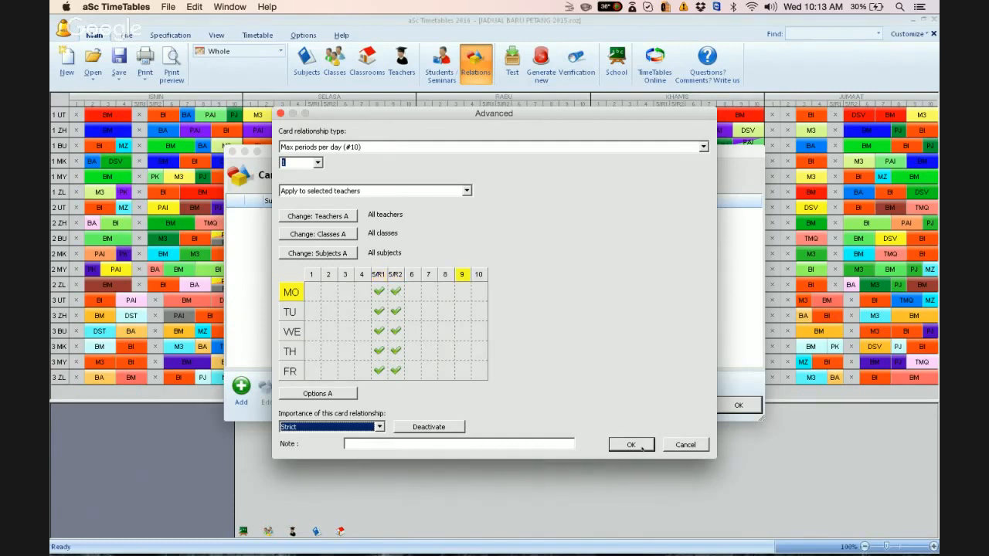
click(630, 444)
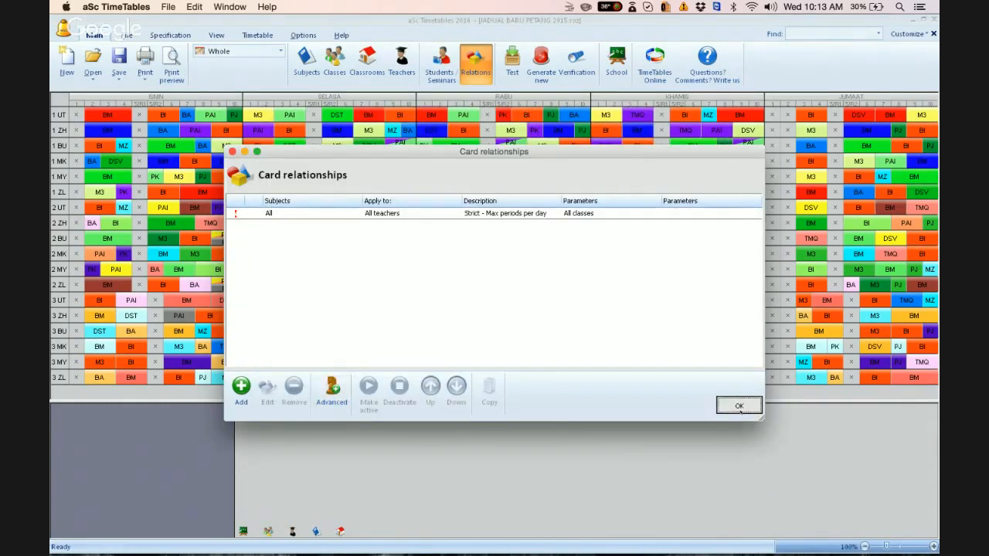
Test the timetable and accept the successful test results.
click(738, 405)
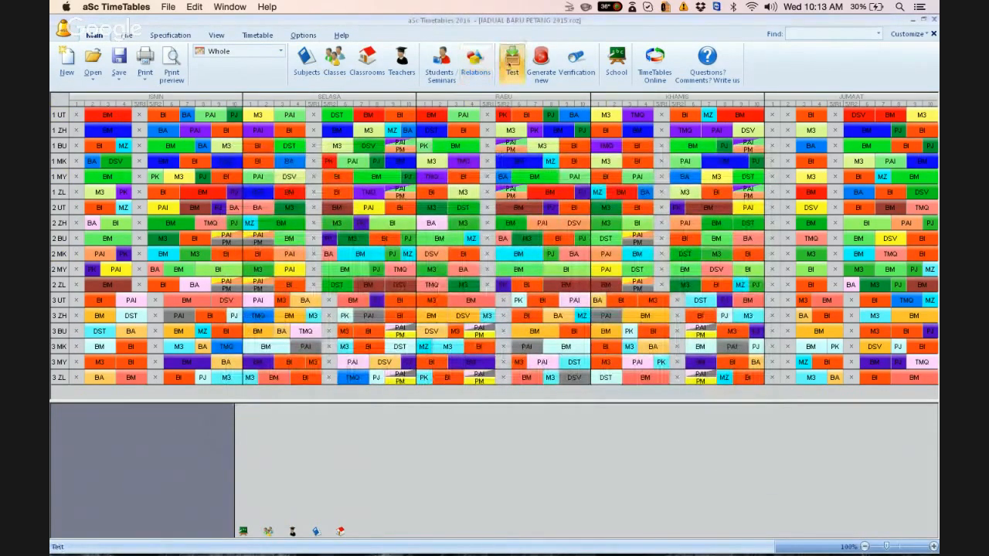
click(511, 61)
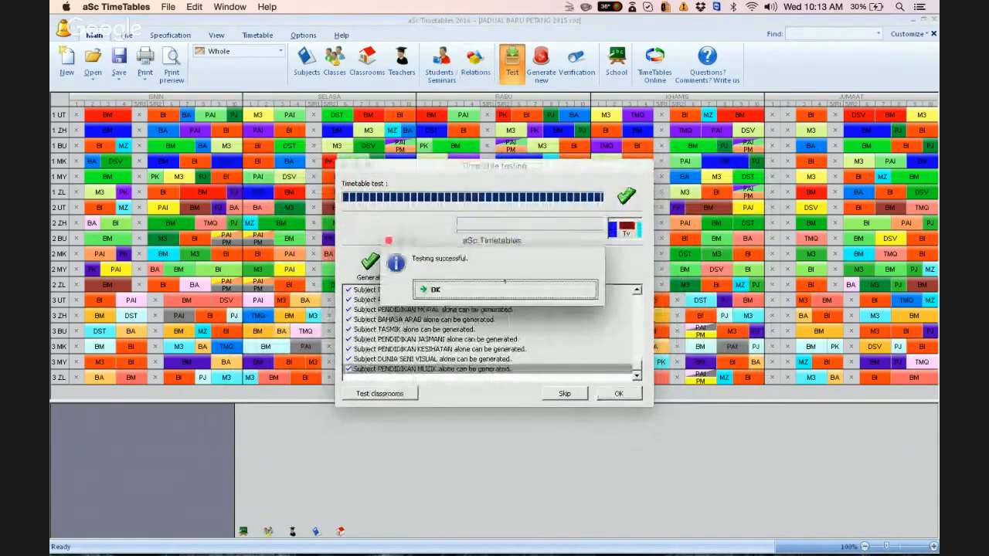
click(434, 289)
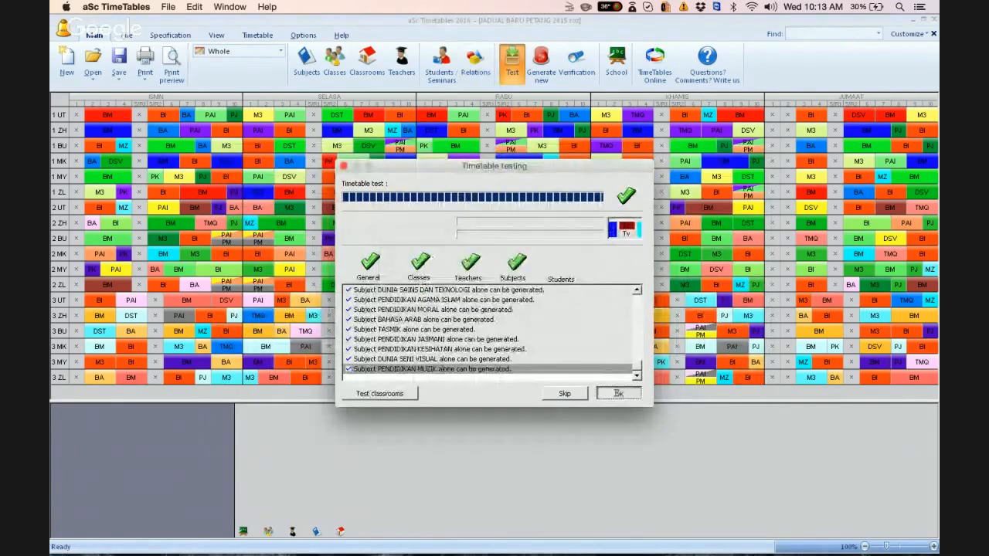
click(618, 393)
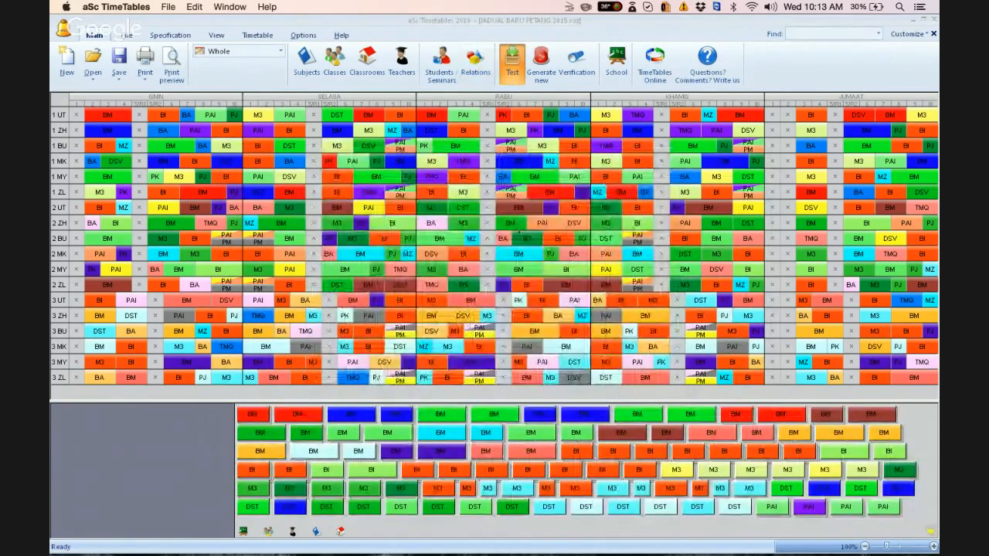
Generate a new timetable and dismiss the generation results.
click(540, 61)
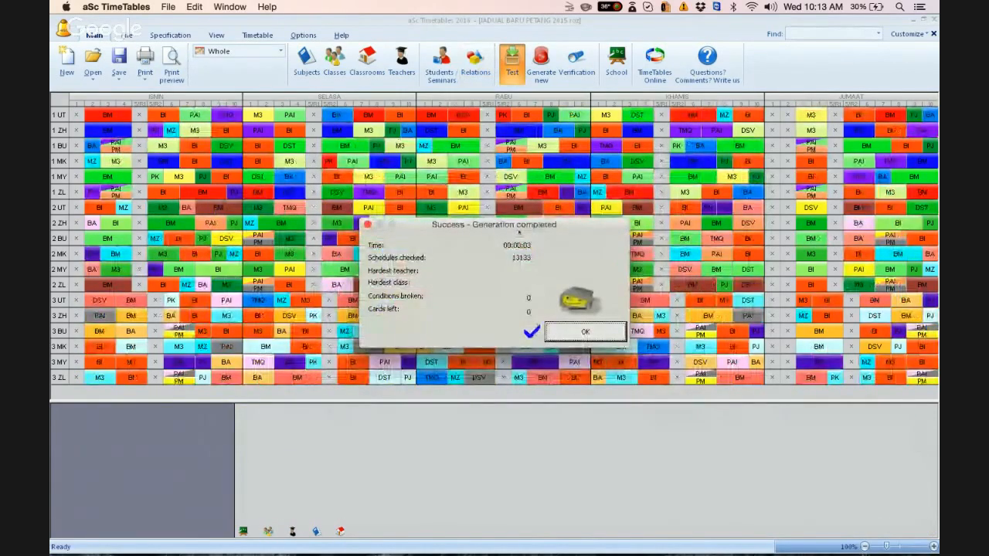
click(585, 331)
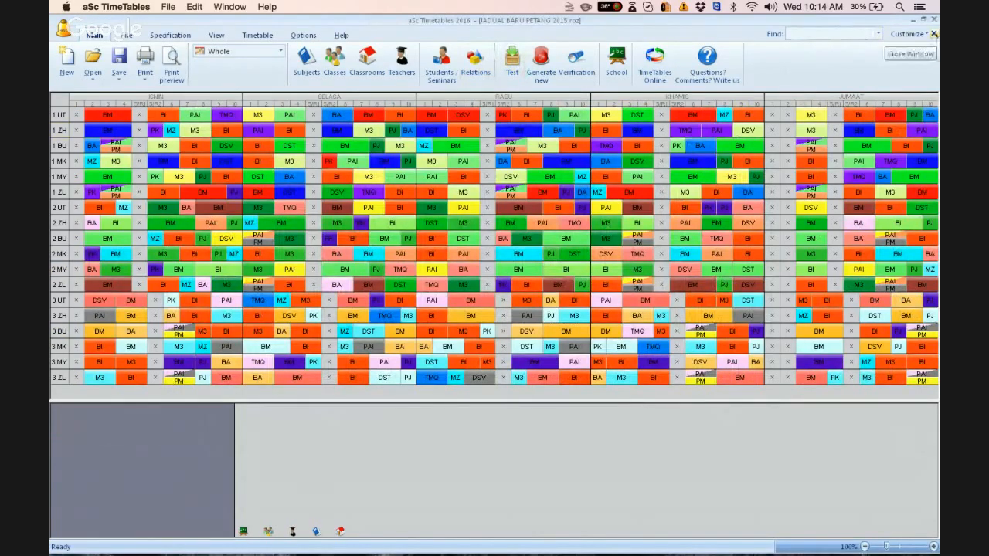
click(910, 54)
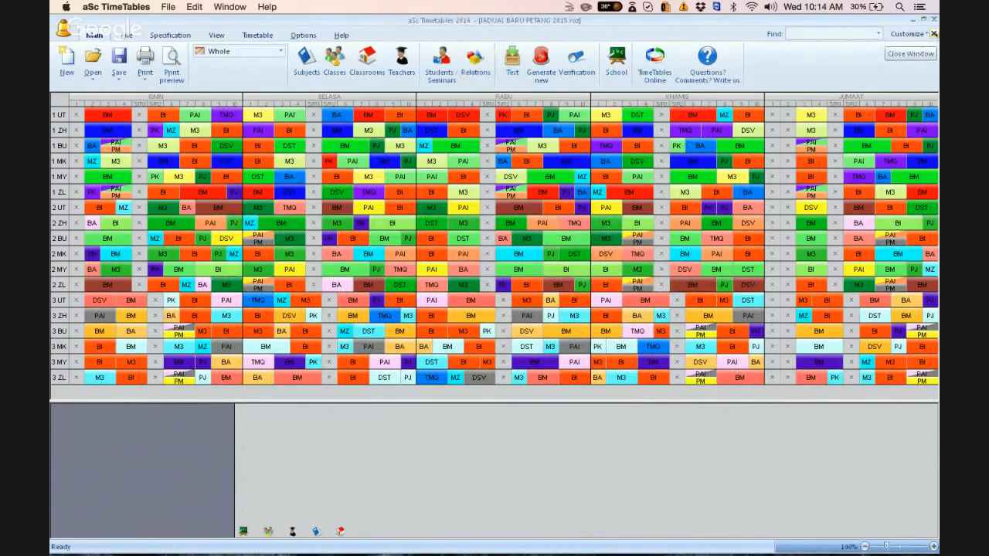